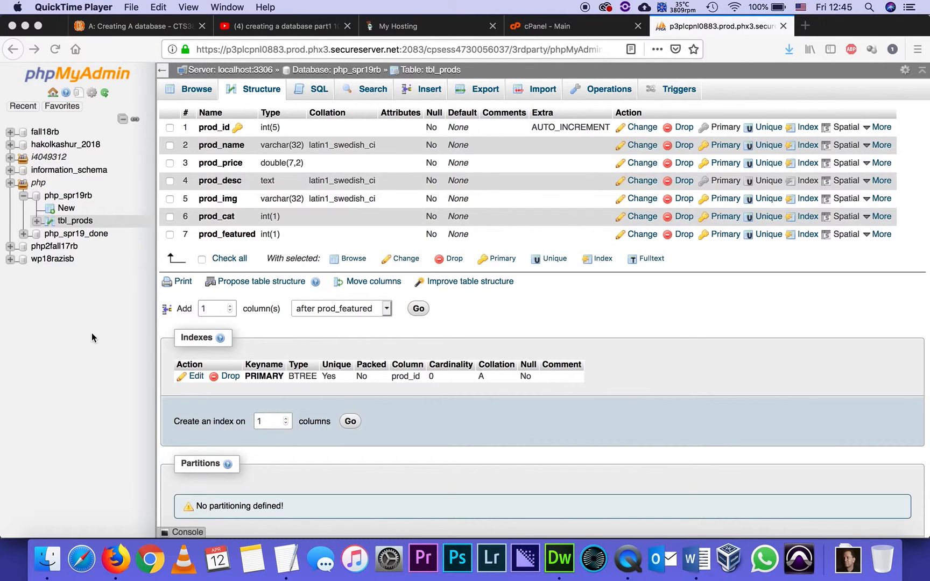
mouse_move(308, 127)
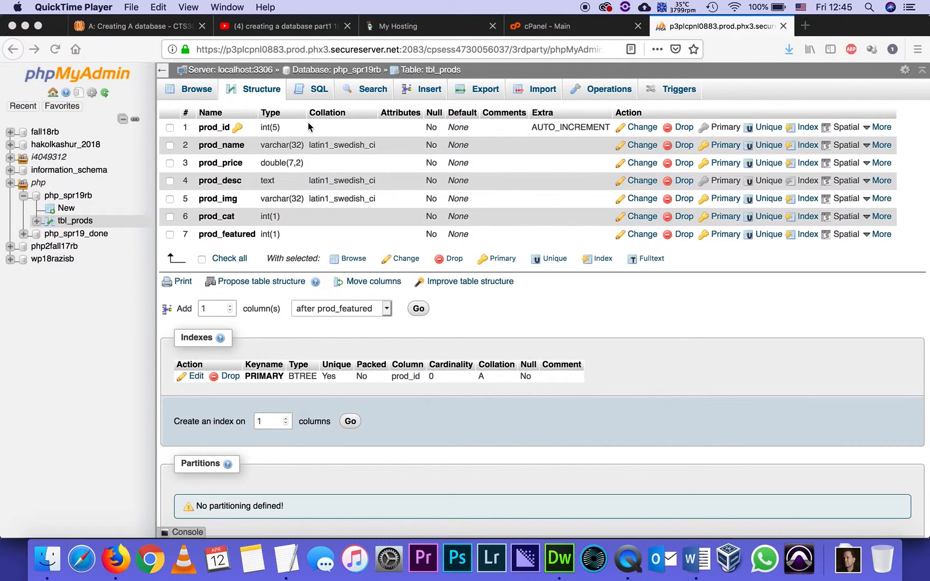
mouse_move(295, 137)
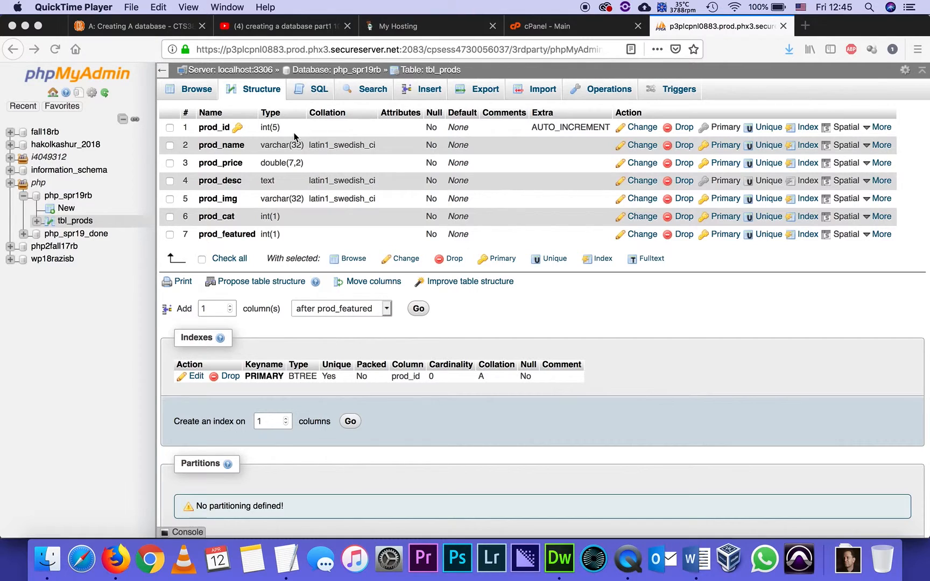
mouse_move(788, 100)
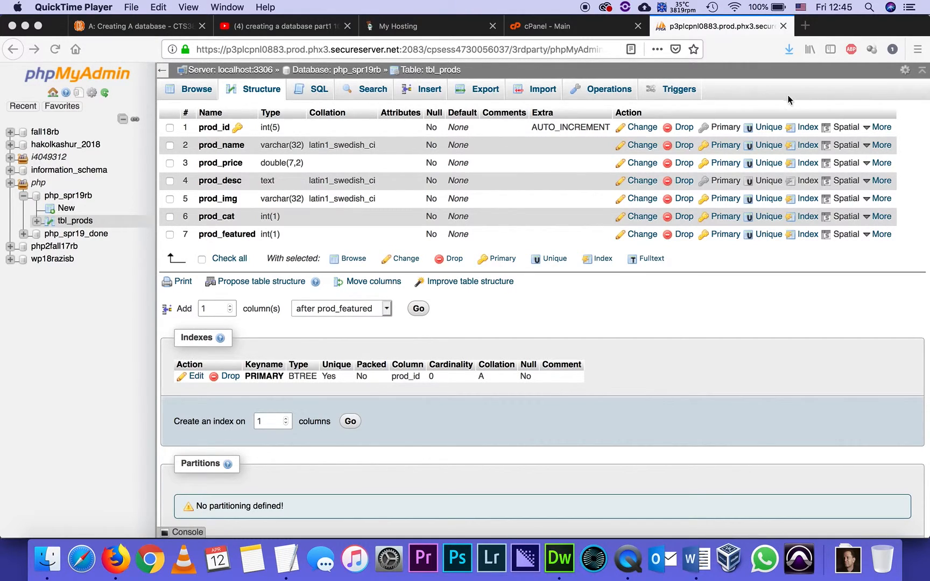
mouse_move(421, 145)
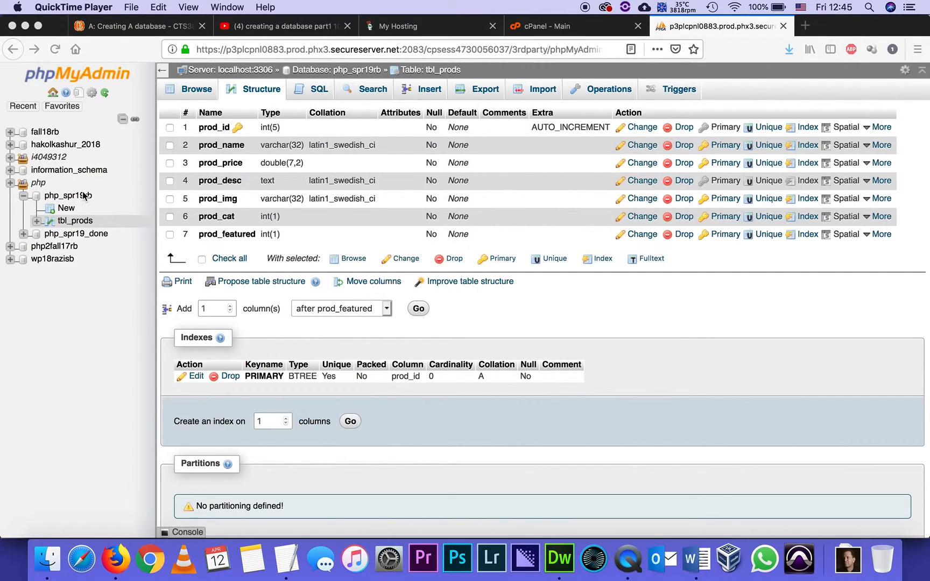
mouse_move(90, 224)
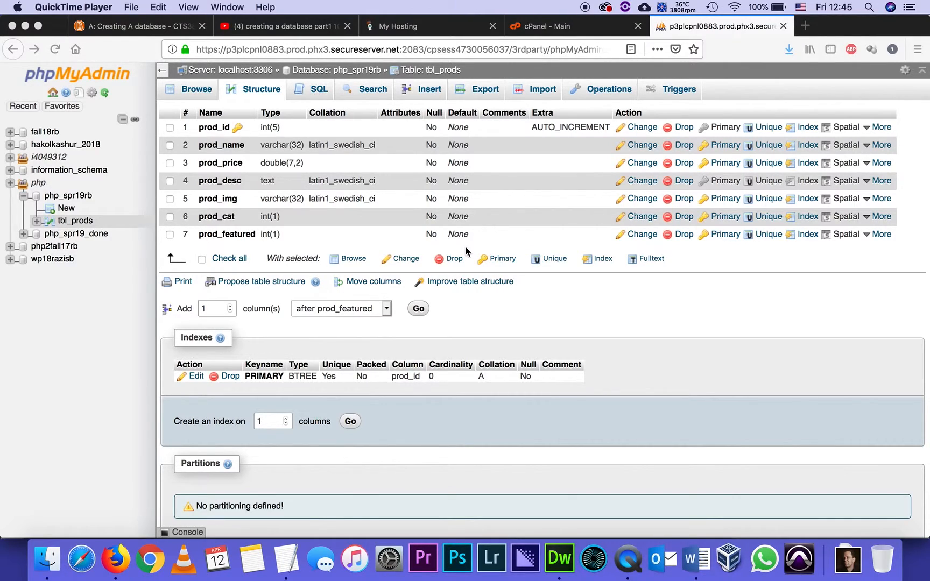
mouse_move(353, 220)
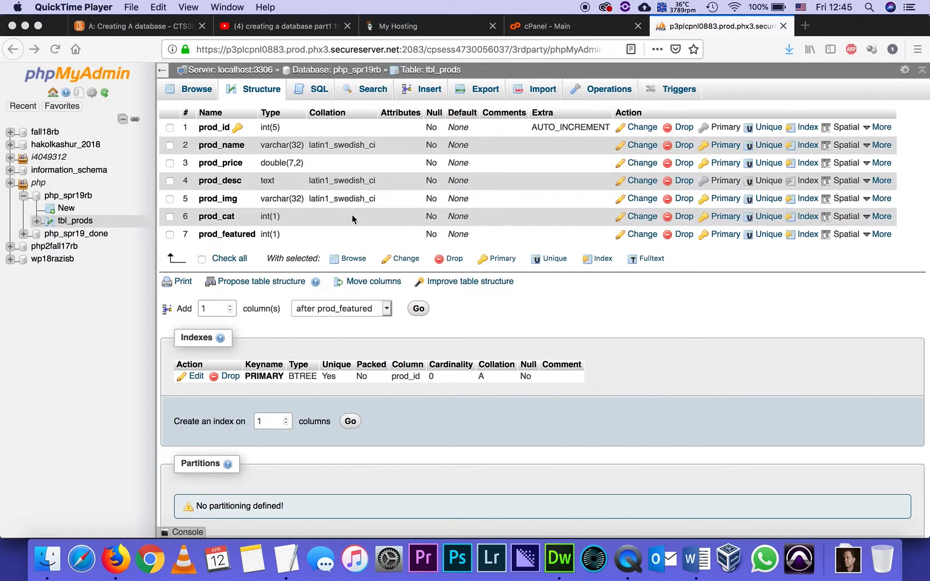
Browse the rows of tbl_prods, which returns an empty result set
click(196, 89)
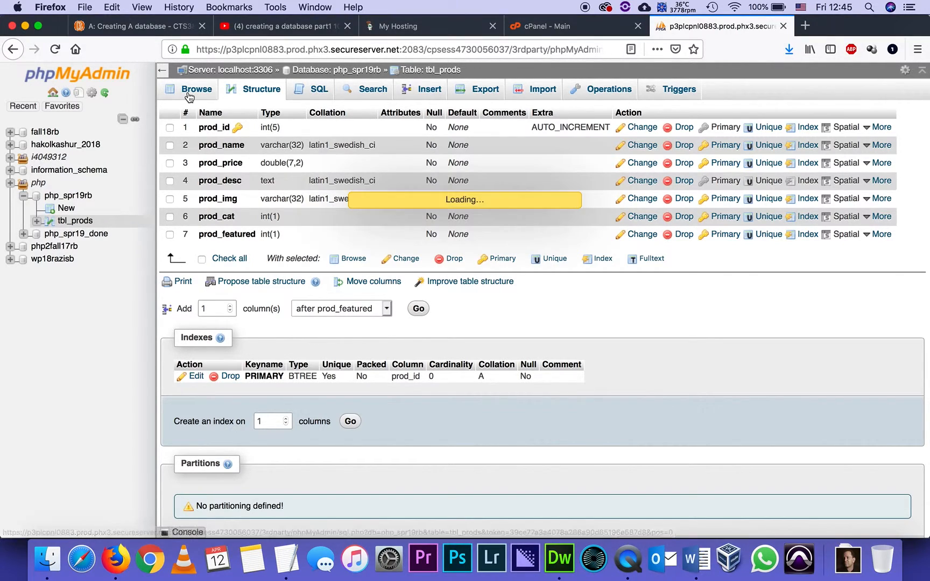
click(196, 89)
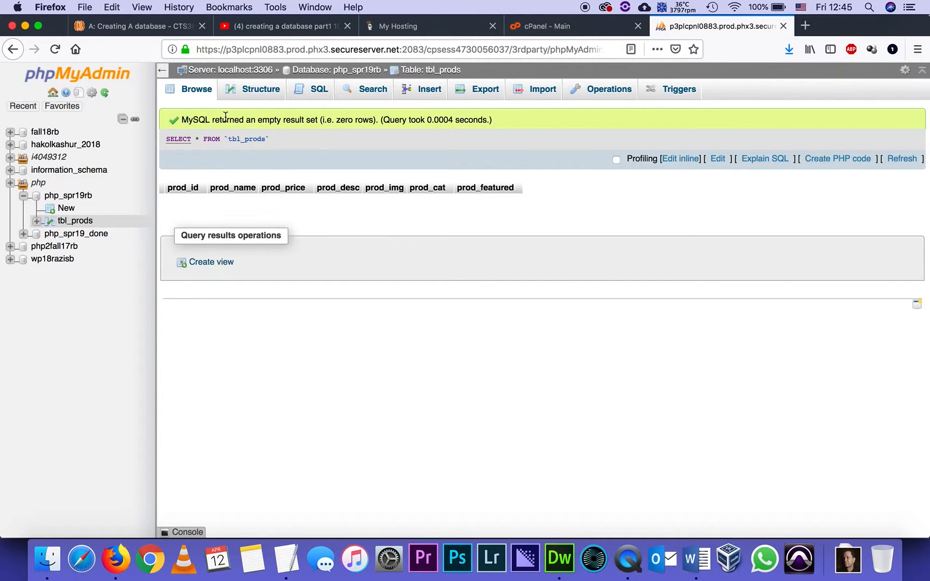
mouse_move(483, 277)
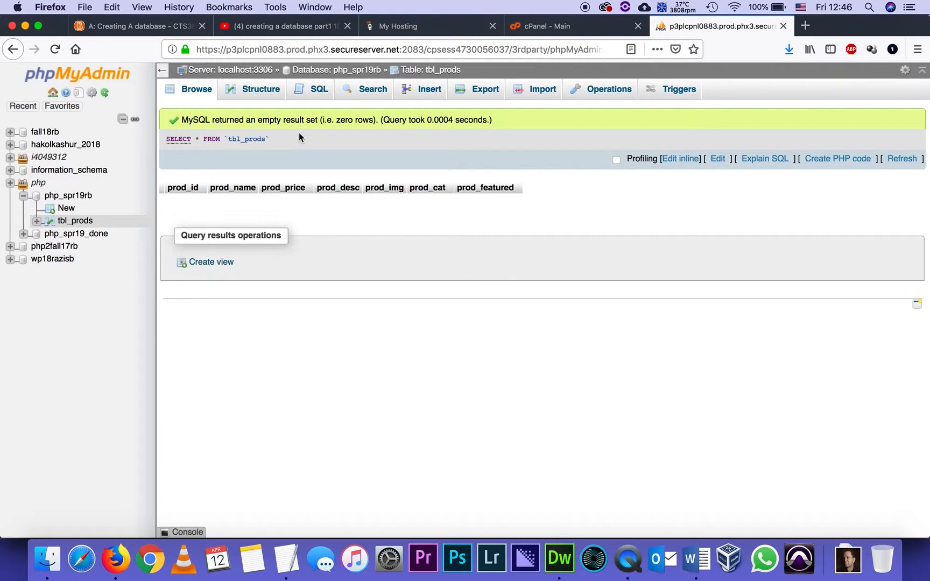
mouse_move(319, 89)
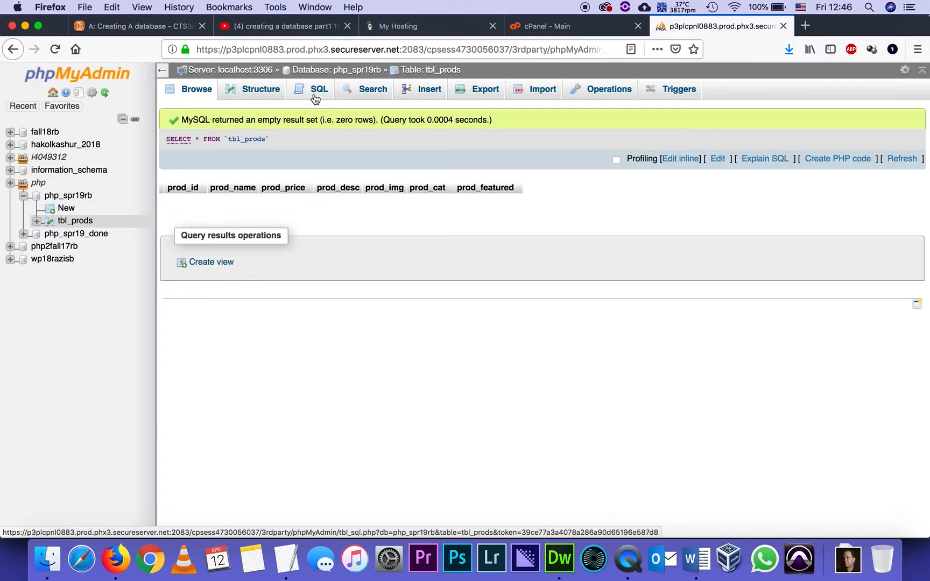
Switch to the SQL editor for tbl_prods and clear its prefilled SELECT query
click(318, 89)
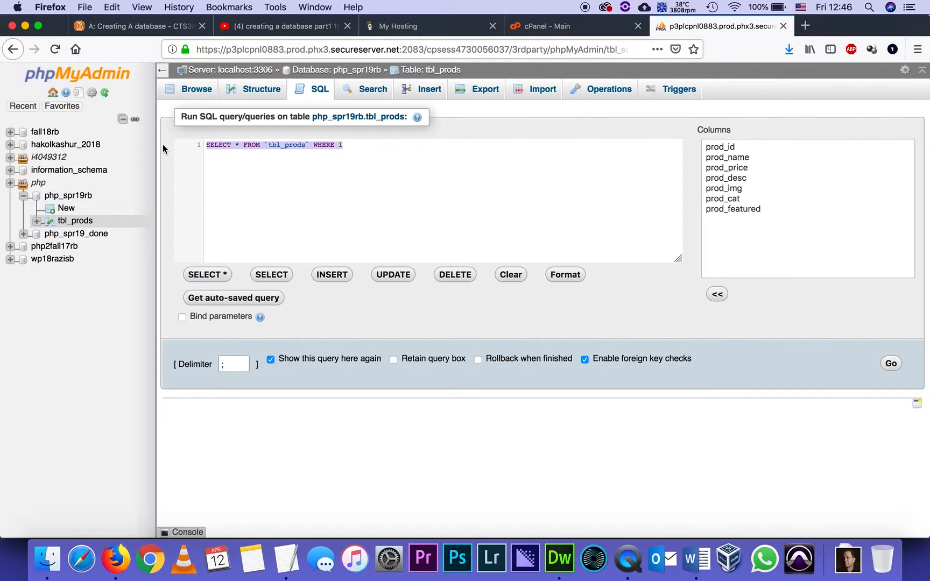
click(509, 274)
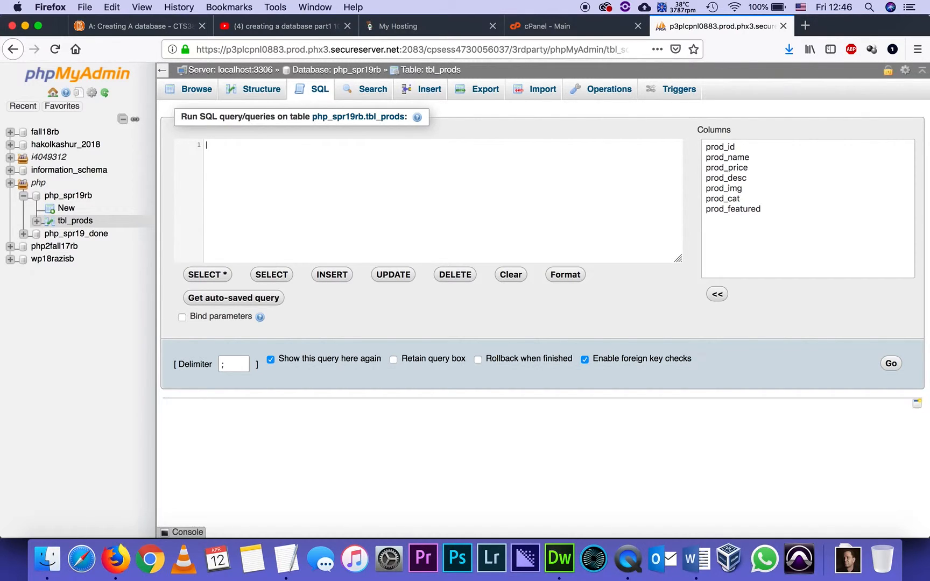
mouse_move(558, 557)
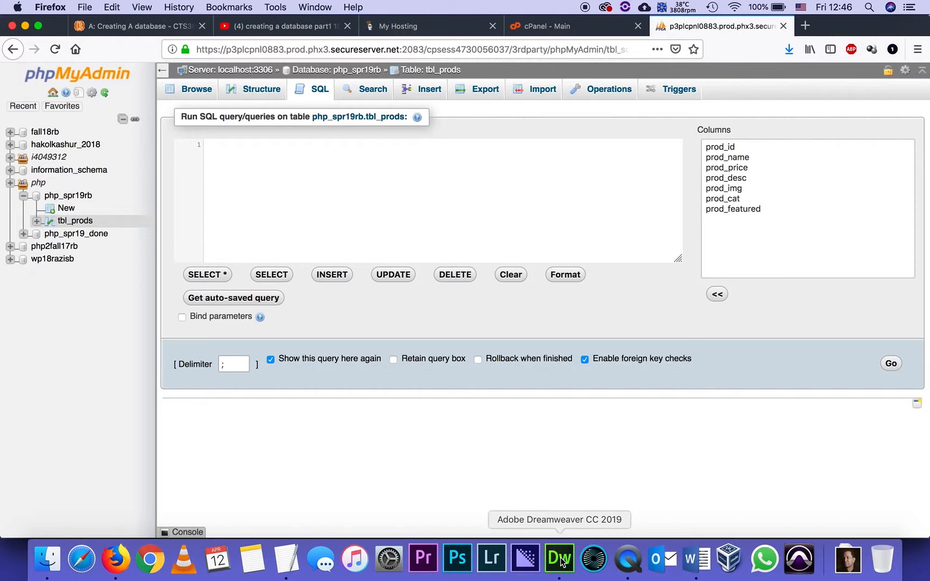
Switch to Dreamweaver and pick insert_code.html in the parts2 site files
click(558, 557)
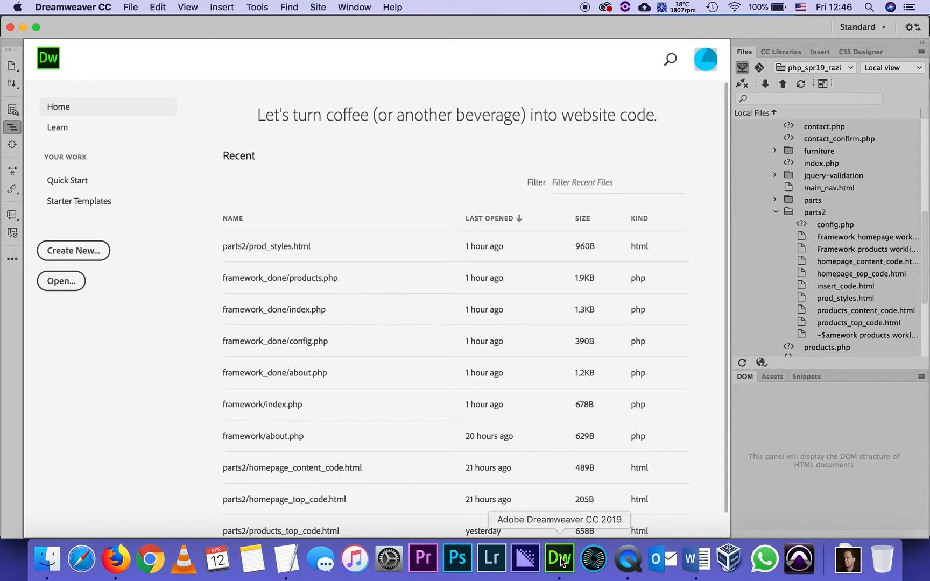
mouse_move(654, 559)
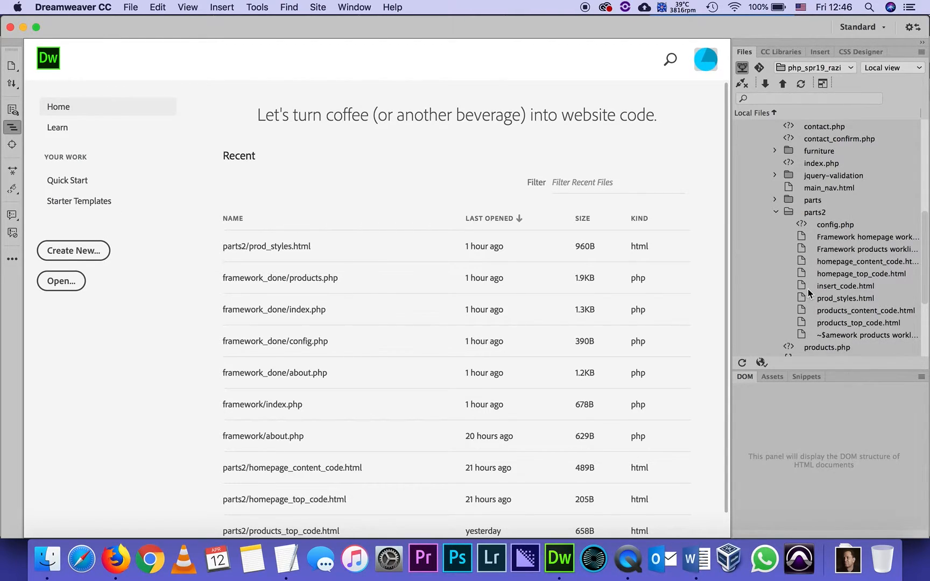
click(845, 286)
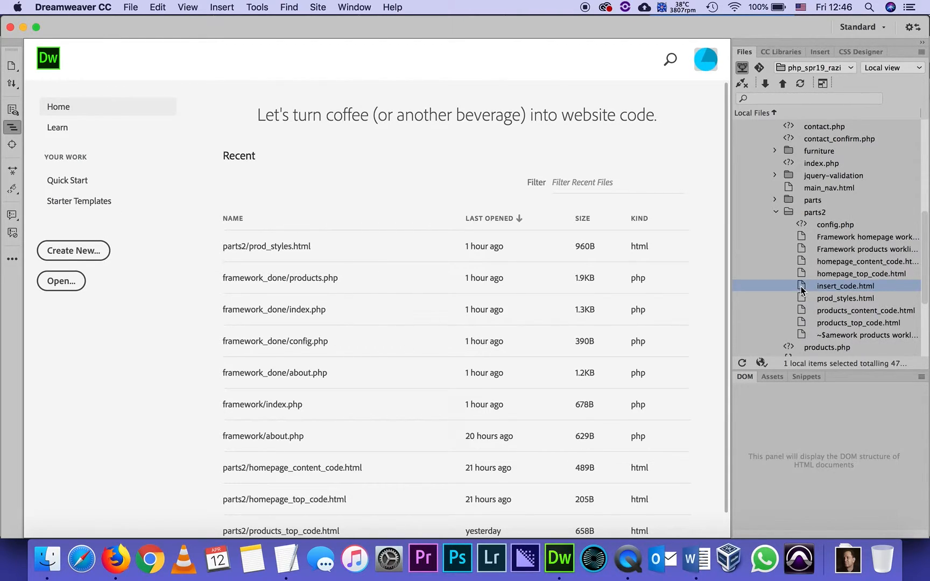
Open insert_code.html to read its INSERT INTO tbl_prods statement
double_click(841, 287)
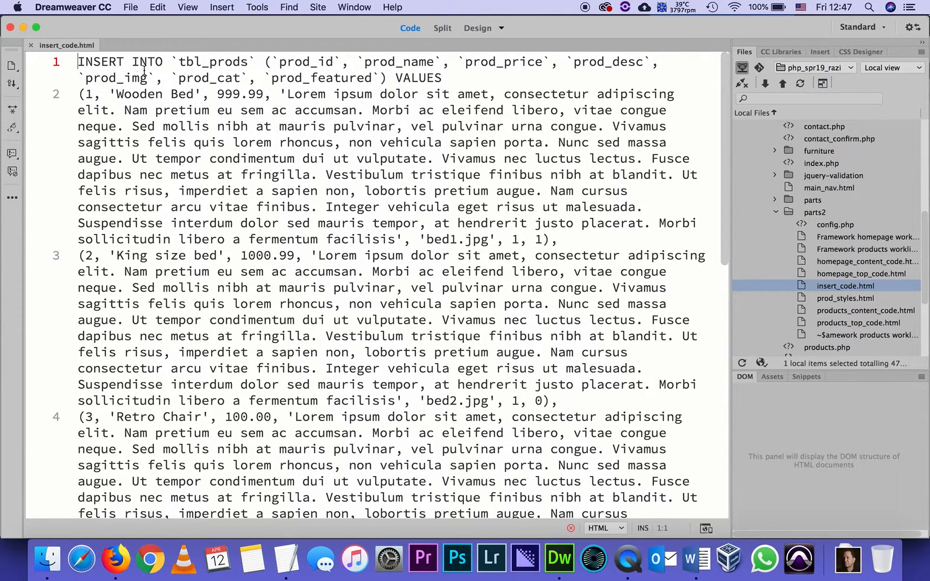
mouse_move(240, 69)
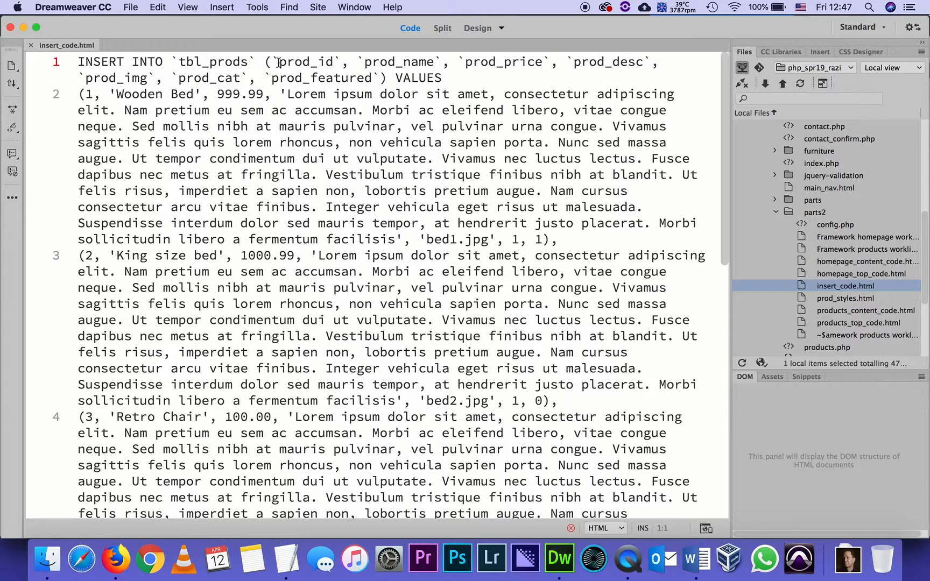
mouse_move(464, 55)
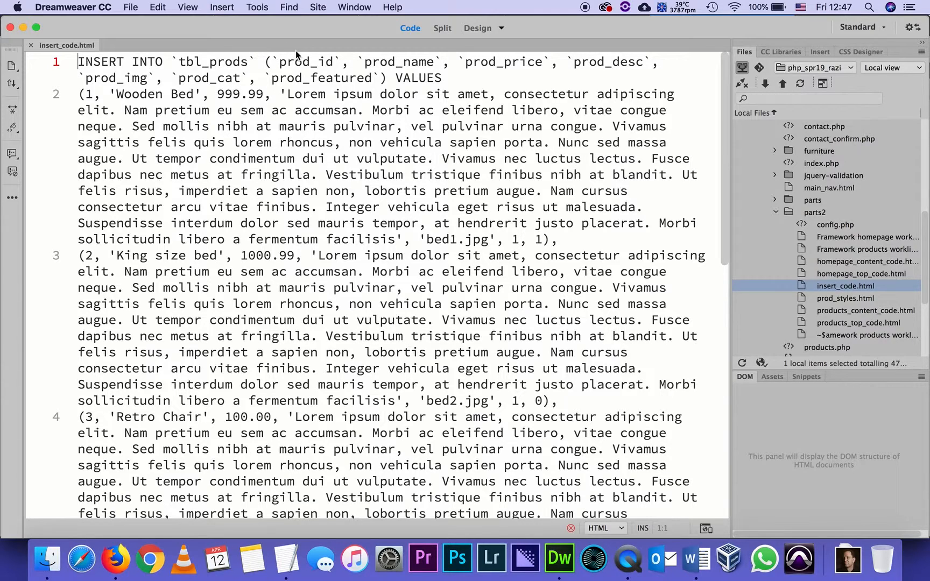
mouse_move(400, 77)
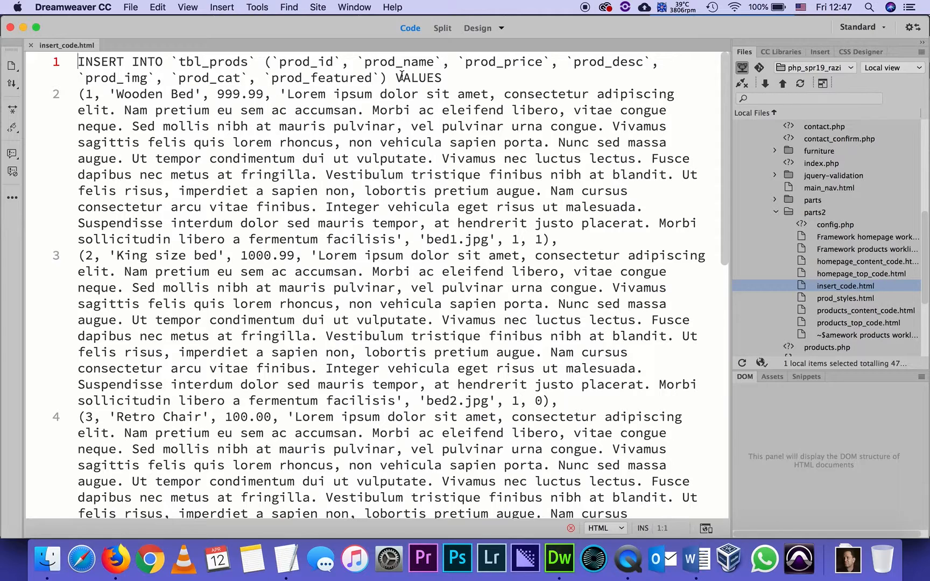
mouse_move(131, 121)
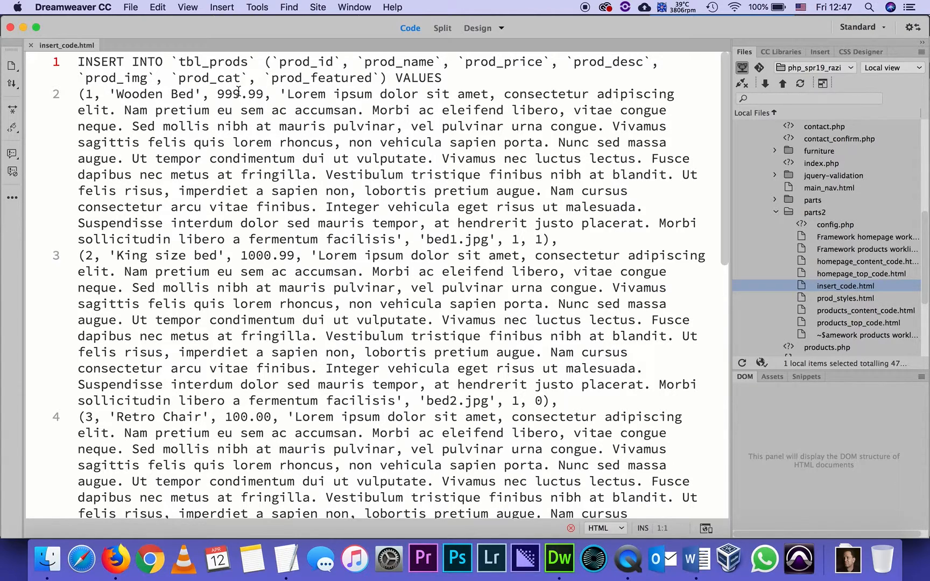
mouse_move(285, 93)
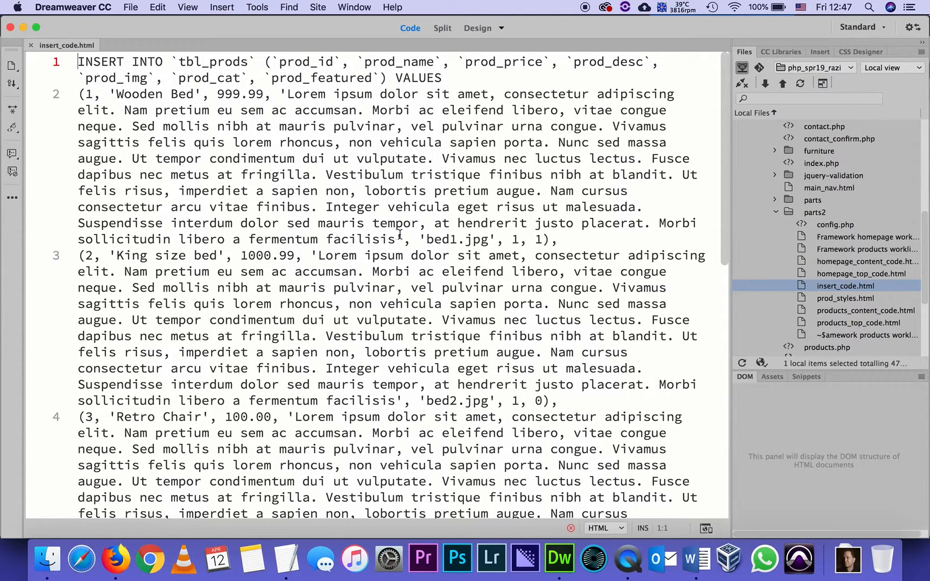
mouse_move(421, 240)
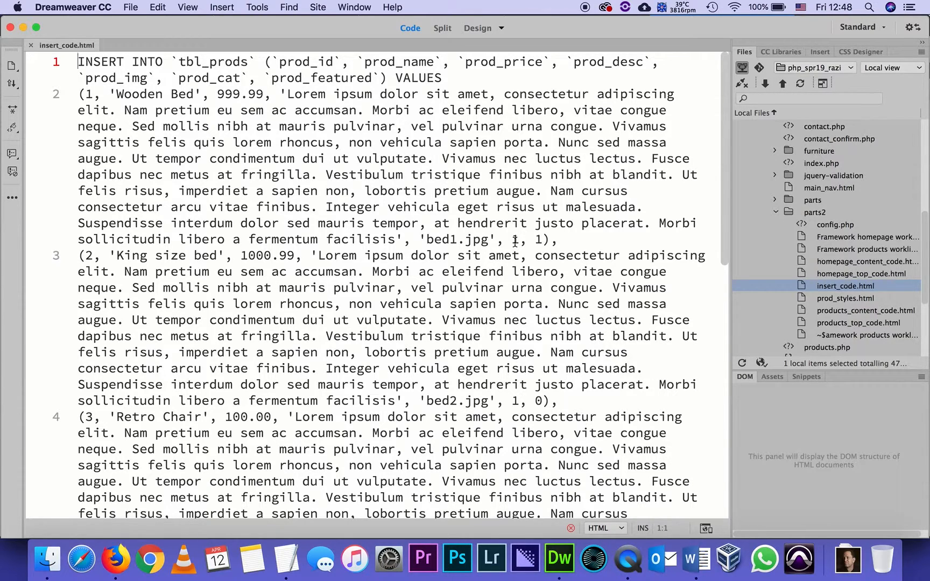
mouse_move(436, 257)
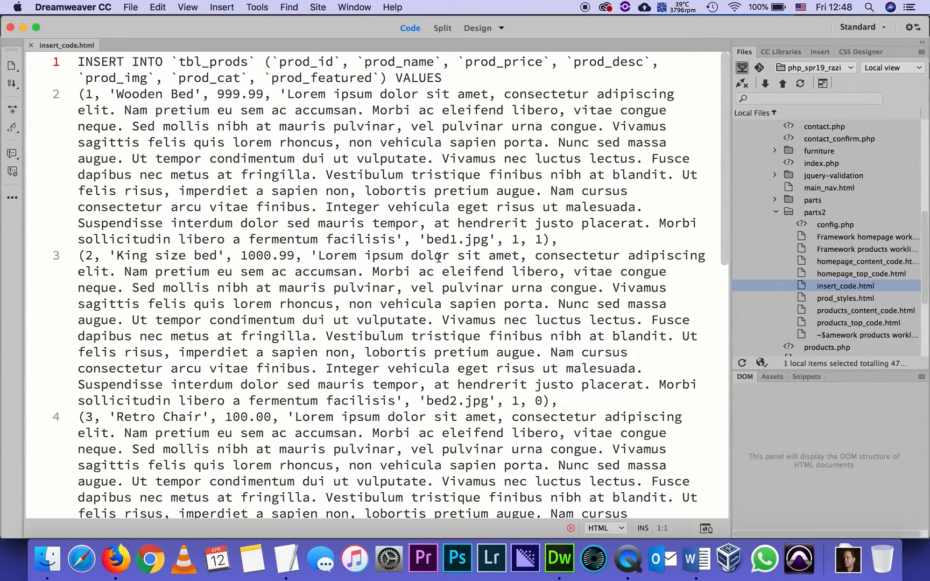
Select the whole INSERT script via Edit > Select All, Wooden Bed through Round Table
scroll(down, 3)
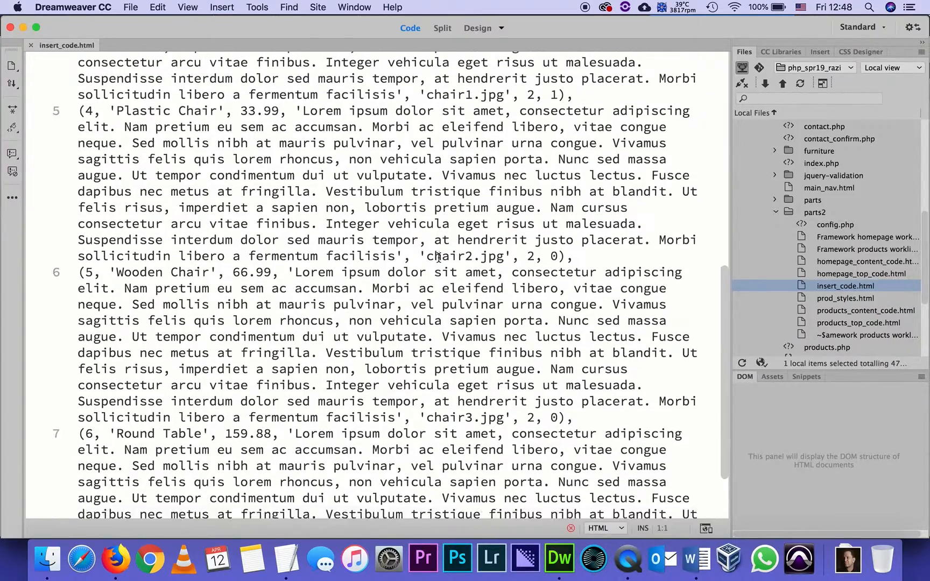
scroll(down, 3)
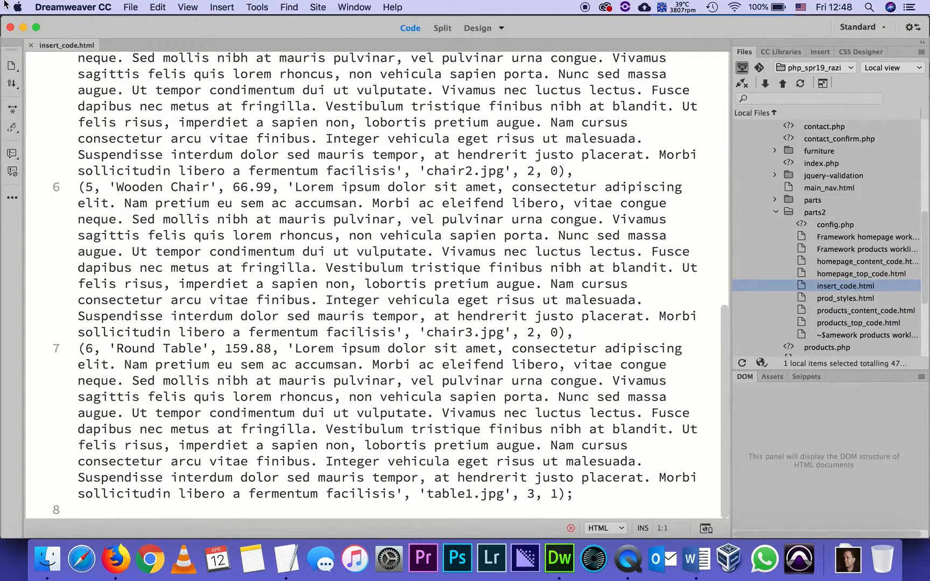
click(157, 8)
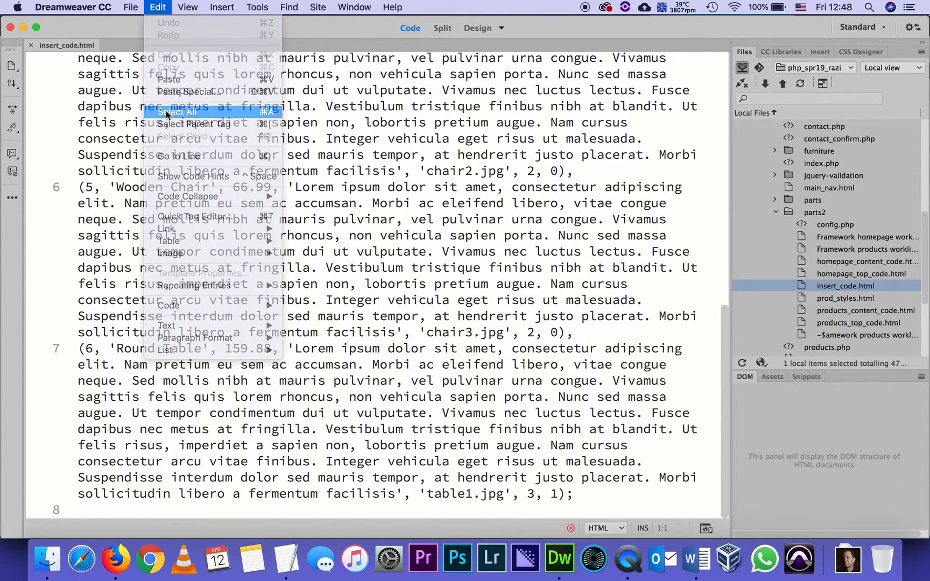
click(177, 113)
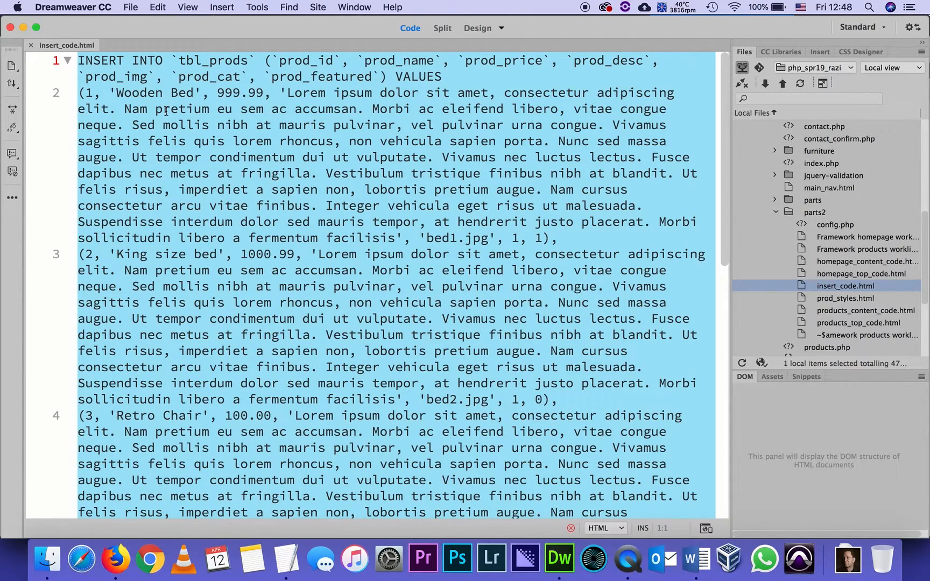
scroll(down, 3)
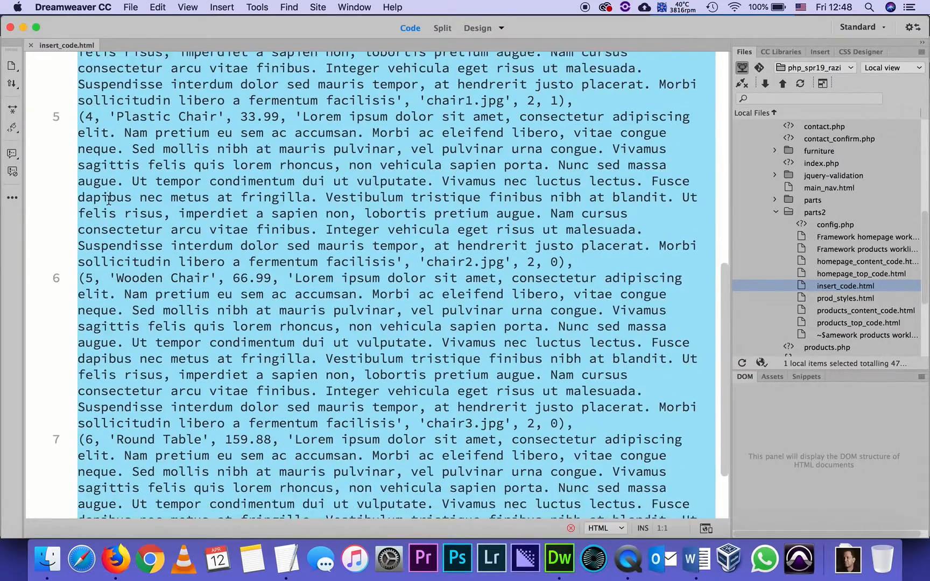
scroll(down, 3)
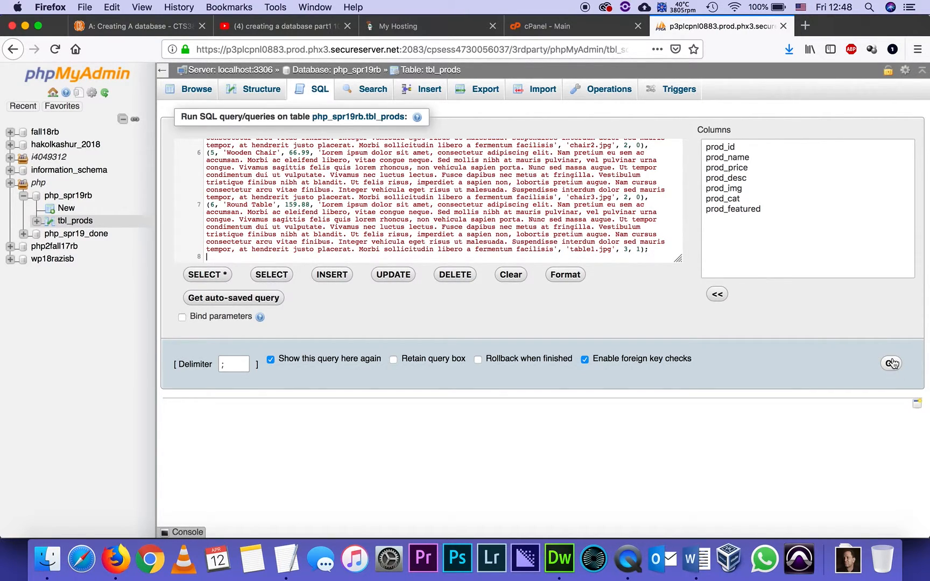
Execute the pasted INSERT statement with Go, inserting six rows into tbl_prods
click(890, 363)
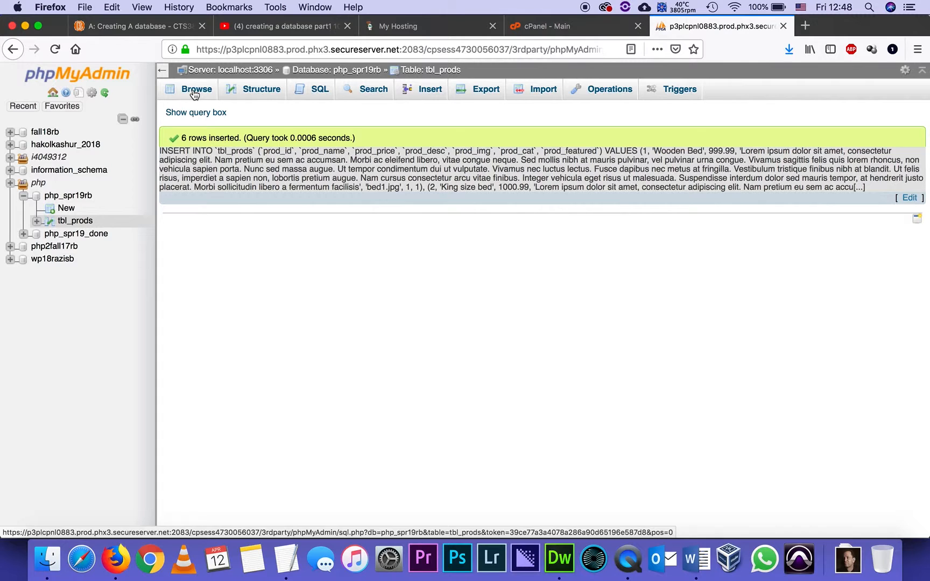
Browse tbl_prods to list the six products, then head to the Insert form
click(196, 89)
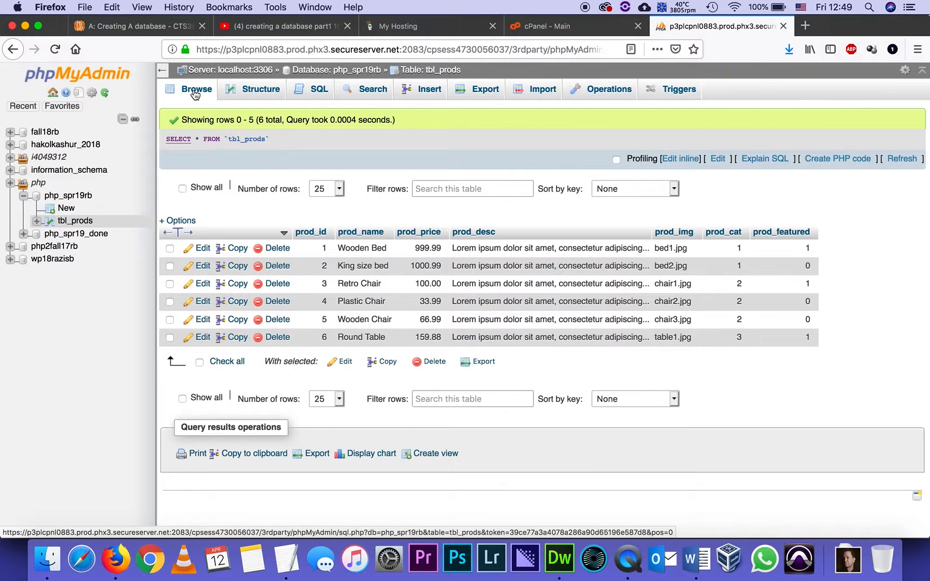
mouse_move(362, 266)
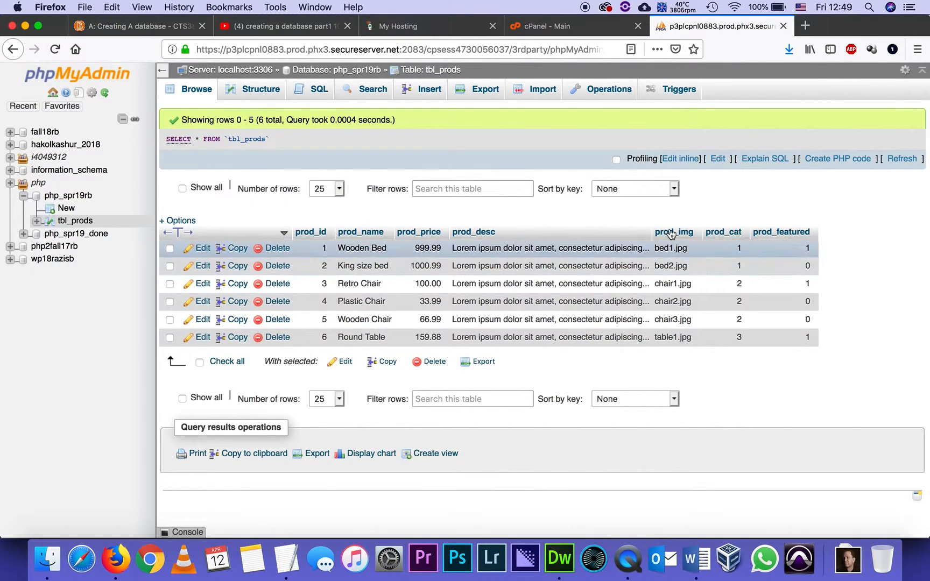
mouse_move(671, 266)
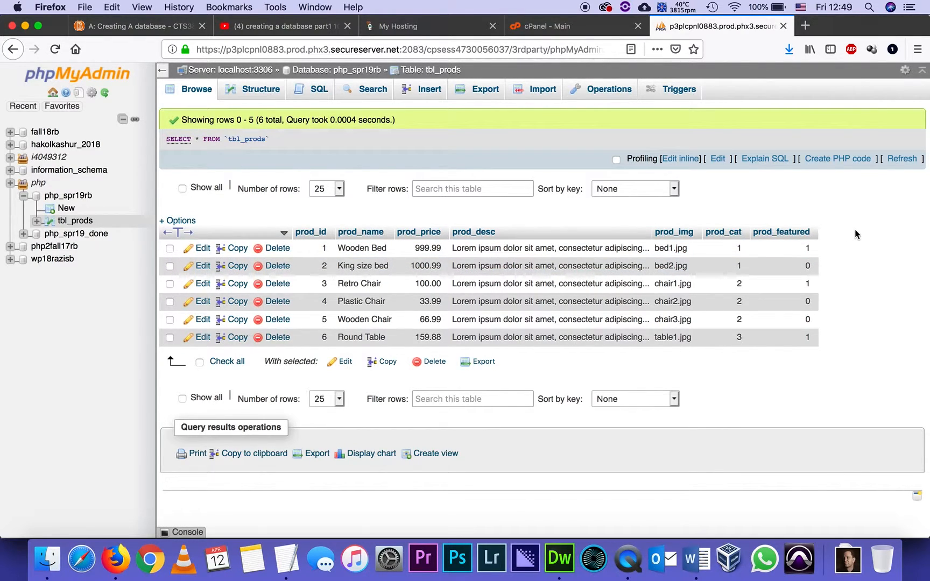
mouse_move(742, 293)
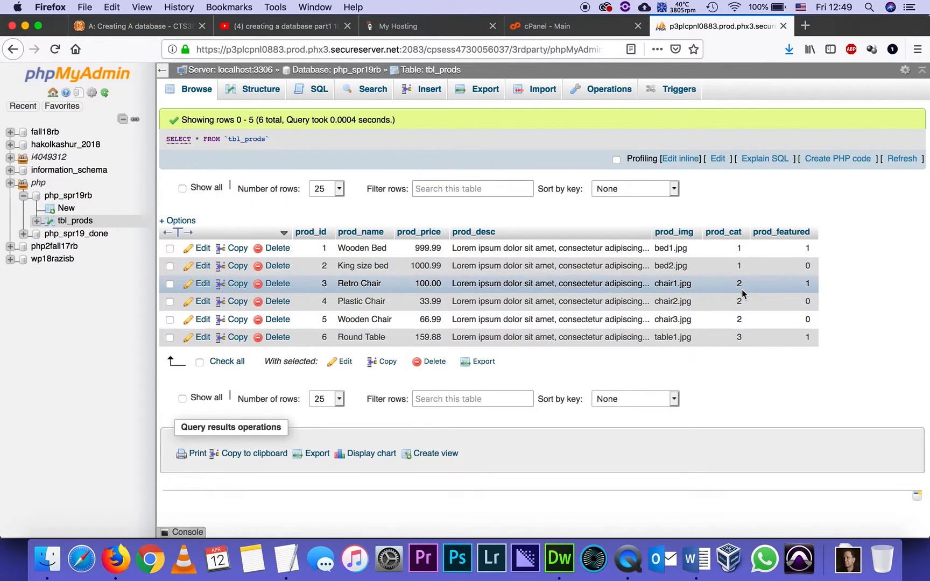
mouse_move(745, 325)
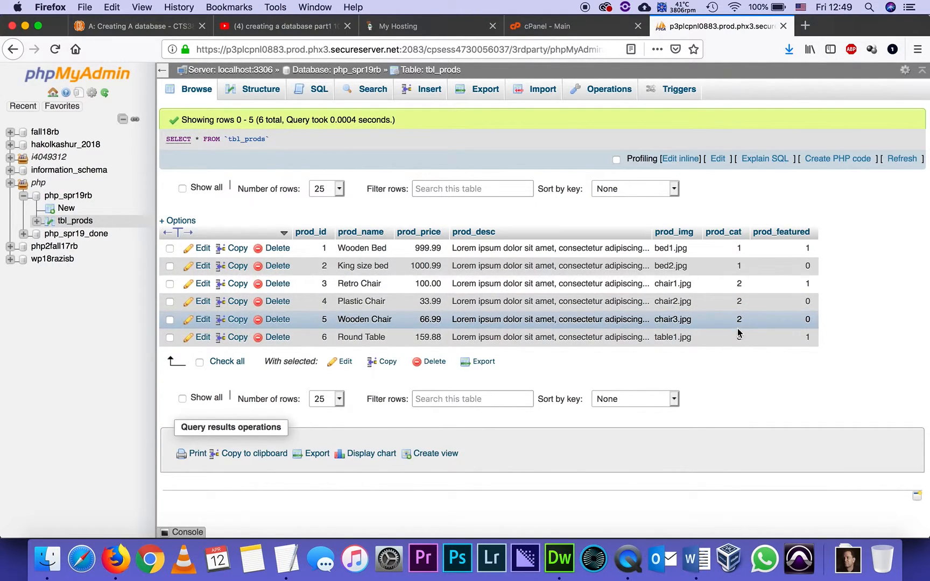
mouse_move(738, 336)
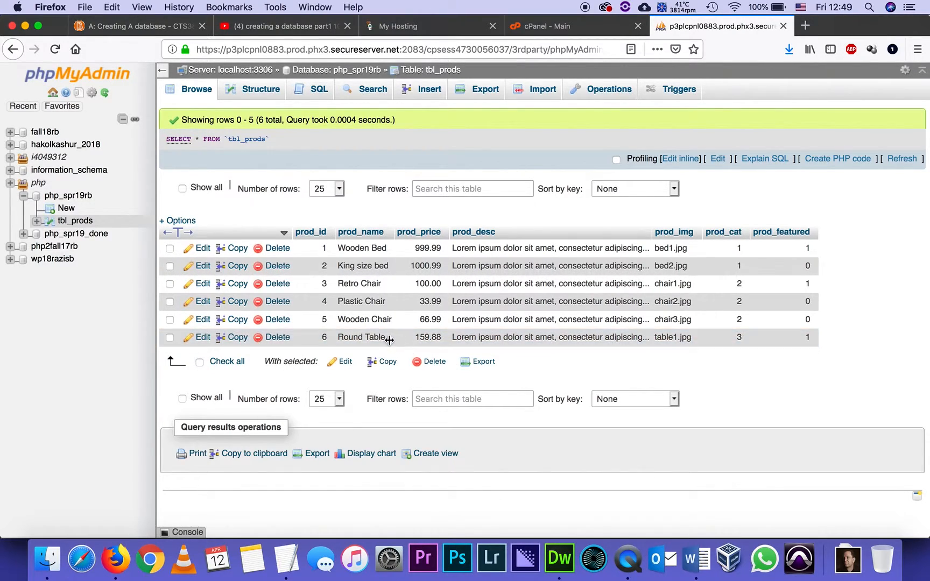
mouse_move(388, 344)
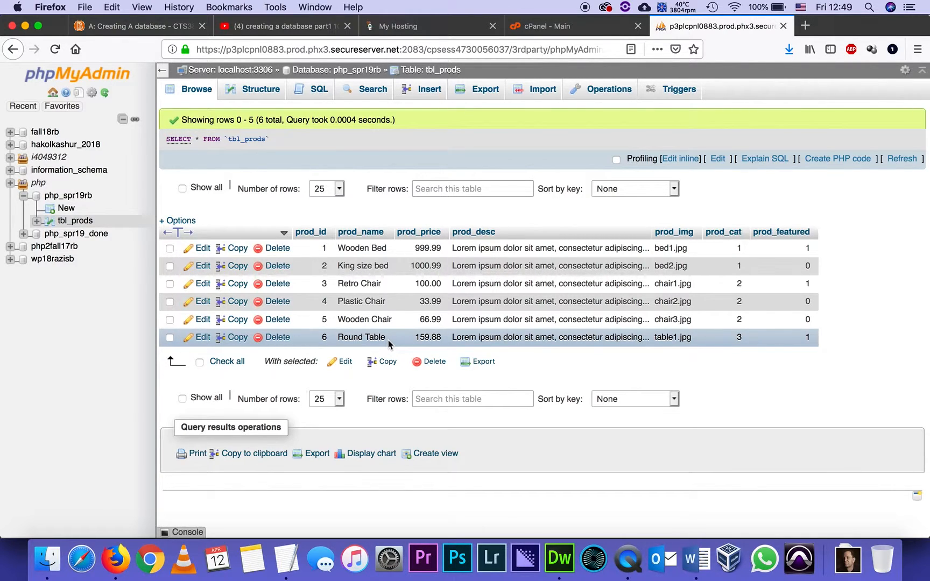
mouse_move(423, 132)
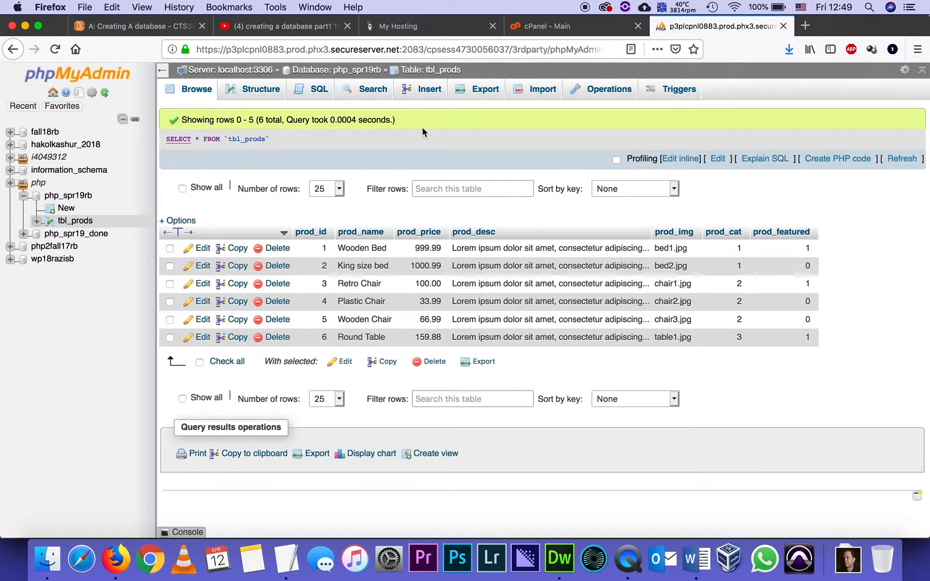
mouse_move(641, 220)
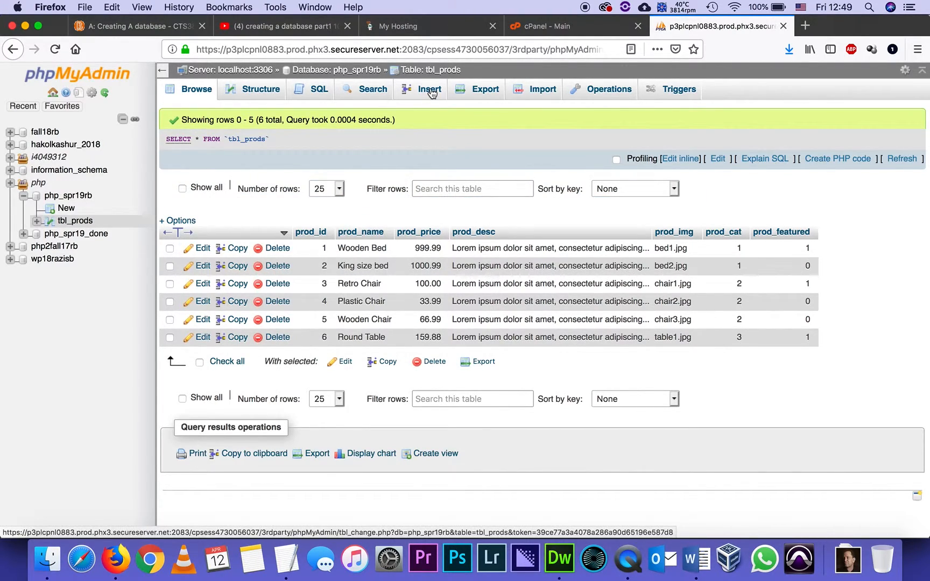
click(428, 90)
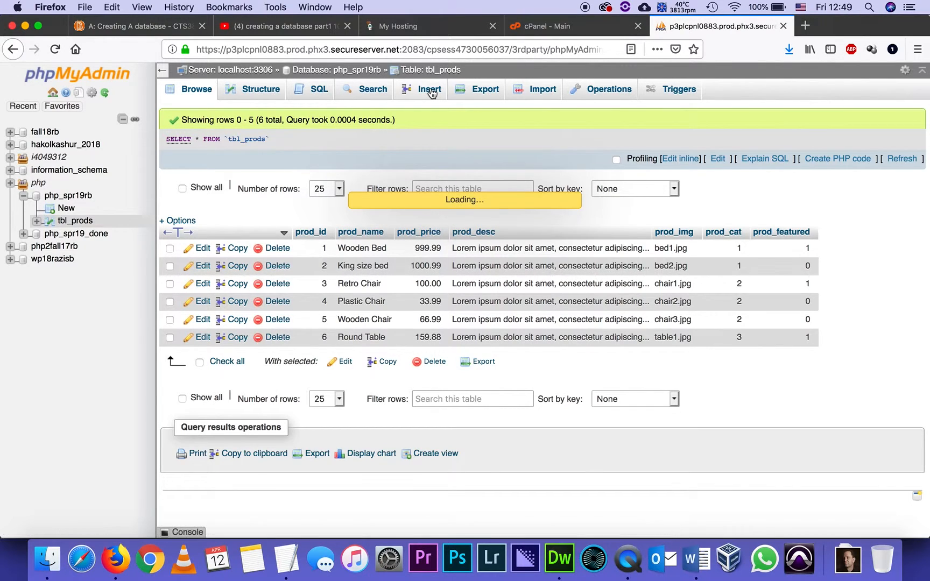
Bring up the empty insert-row form for tbl_prods, ready for the product name
click(428, 89)
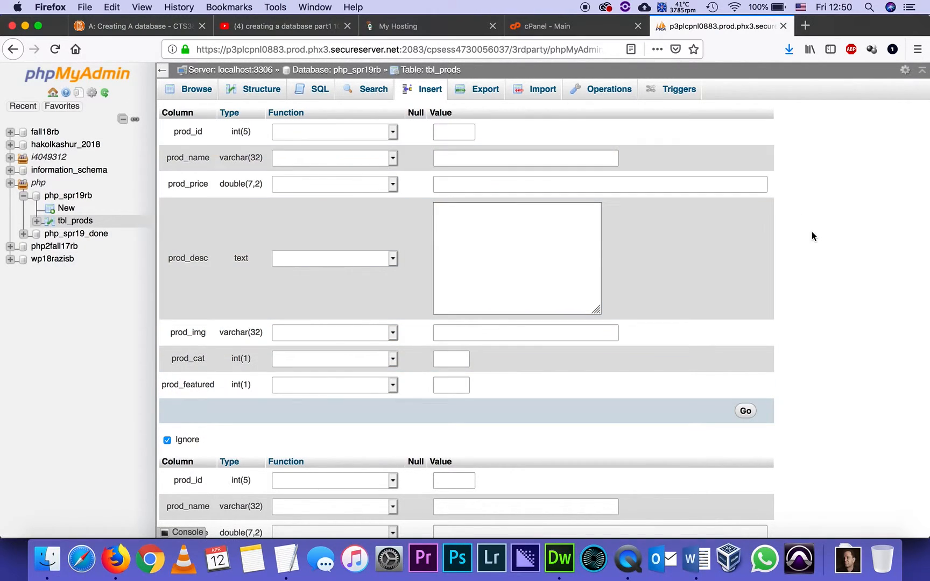
mouse_move(497, 109)
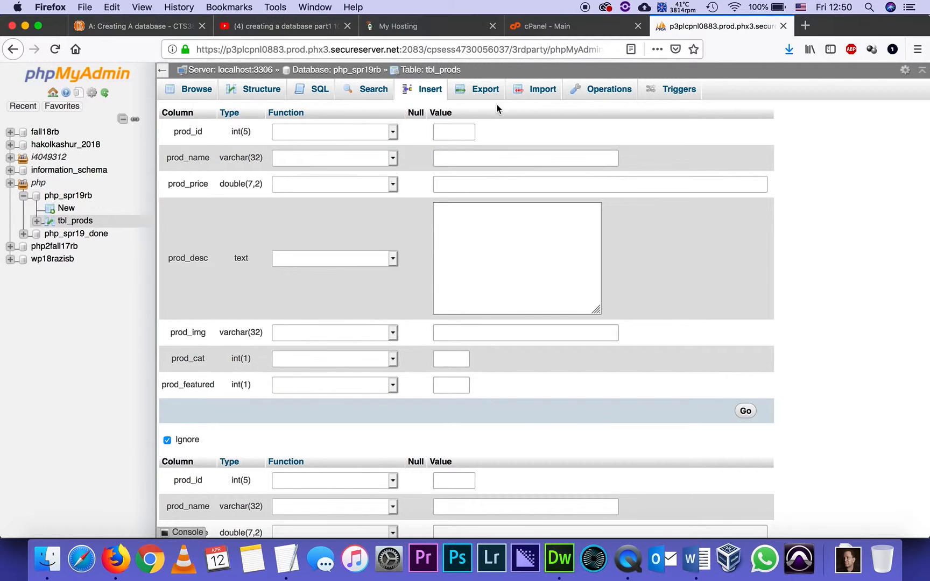
mouse_move(884, 303)
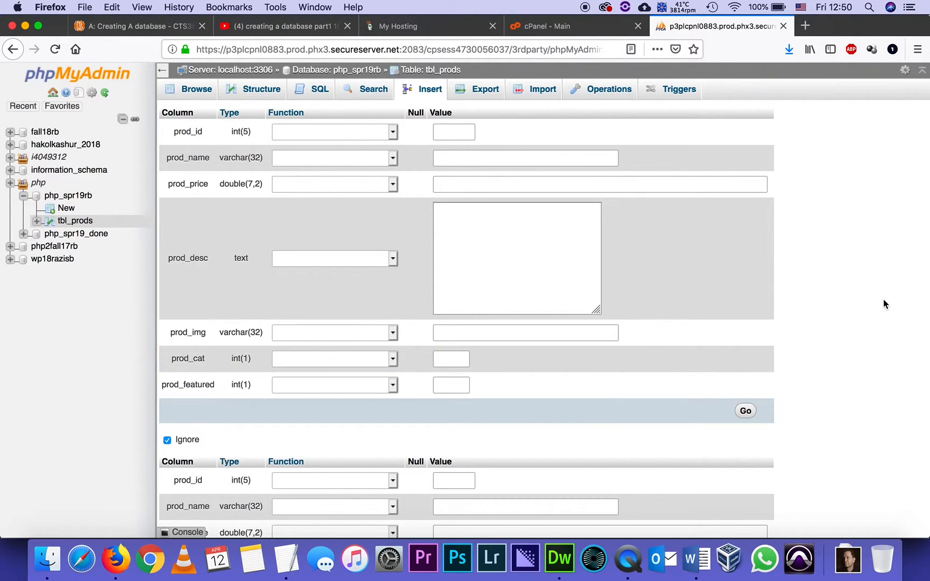
click(515, 258)
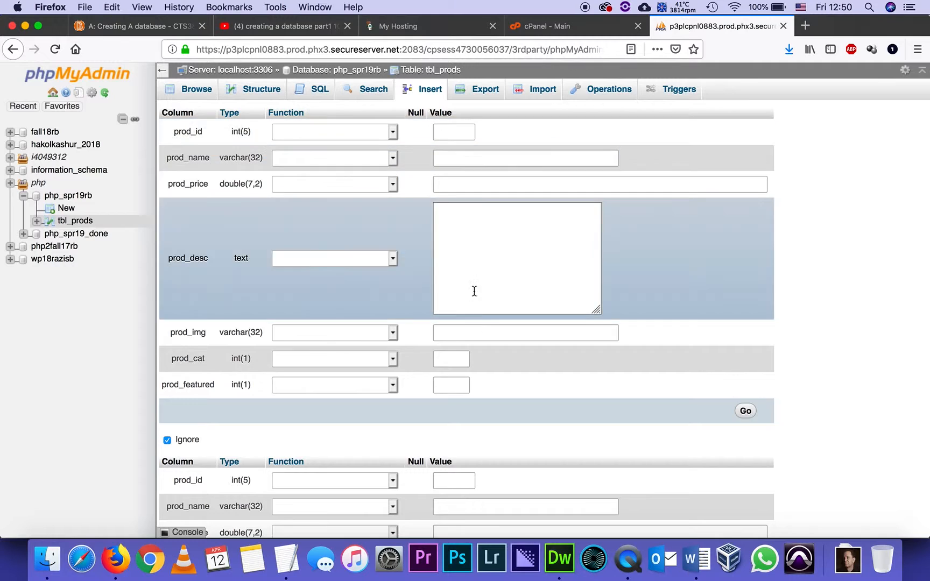
click(598, 184)
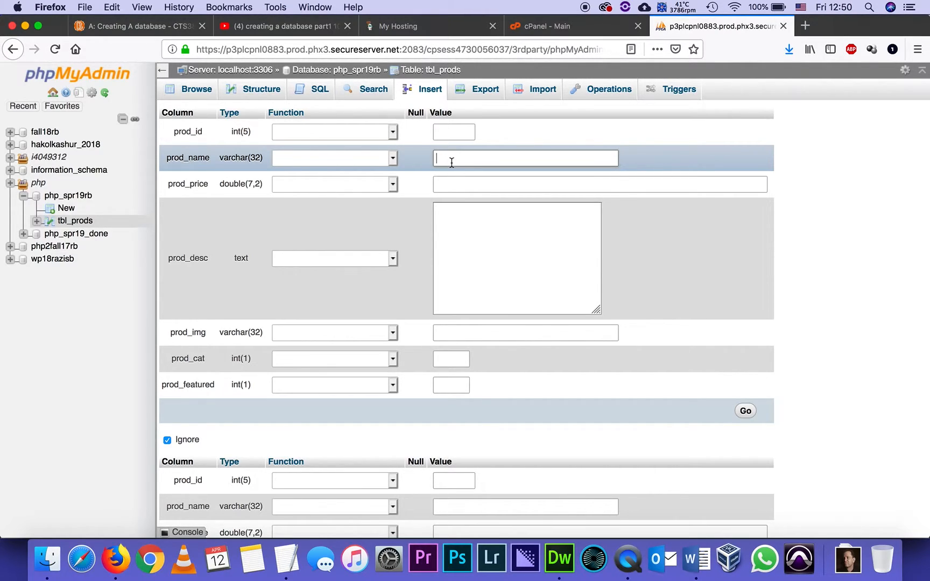
Enter 'Nice Table' as the new product's prod_name
click(524, 158)
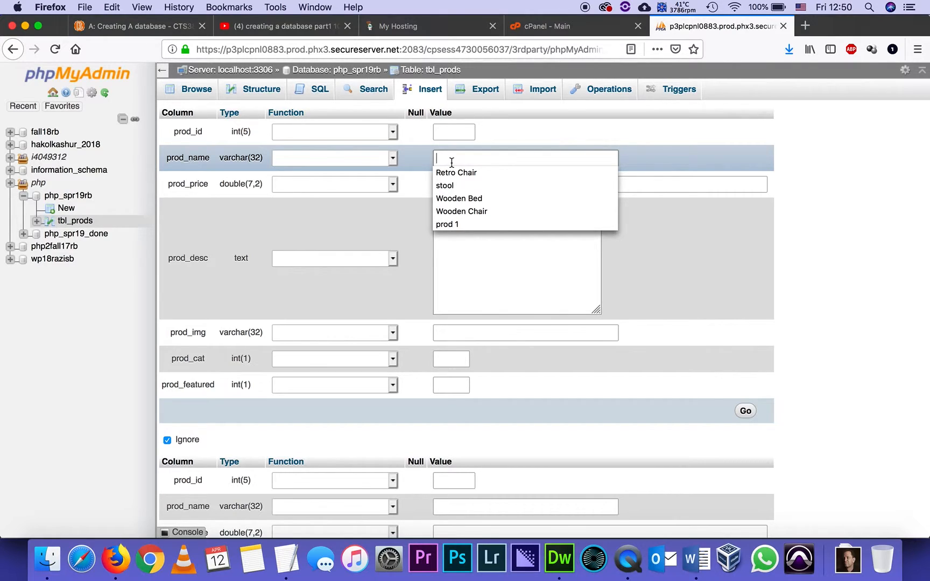
click(524, 158)
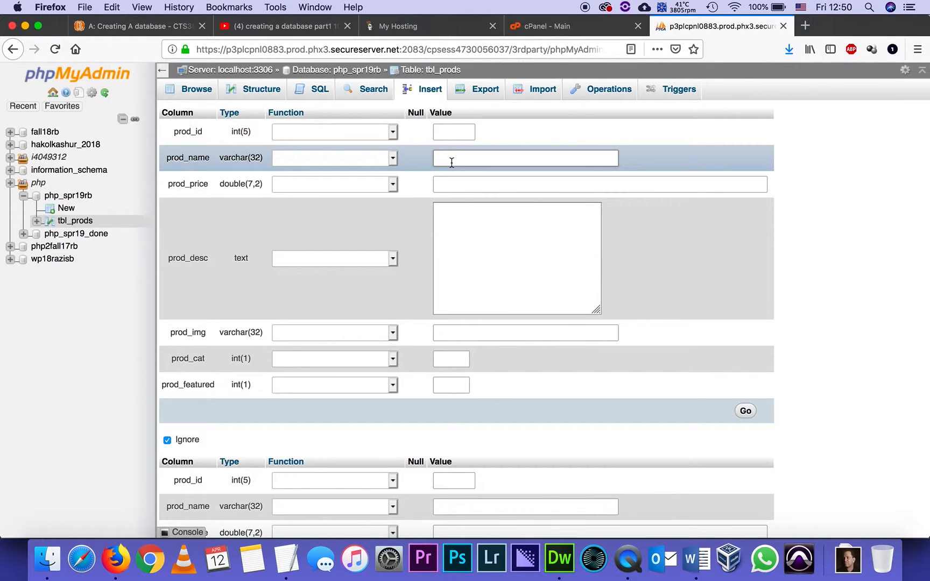
text(Nice)
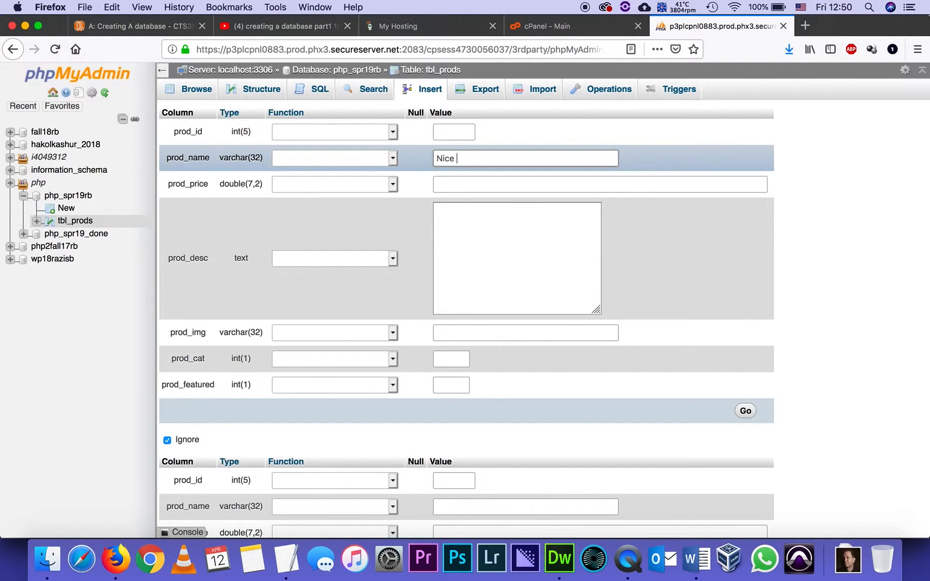
text(tu)
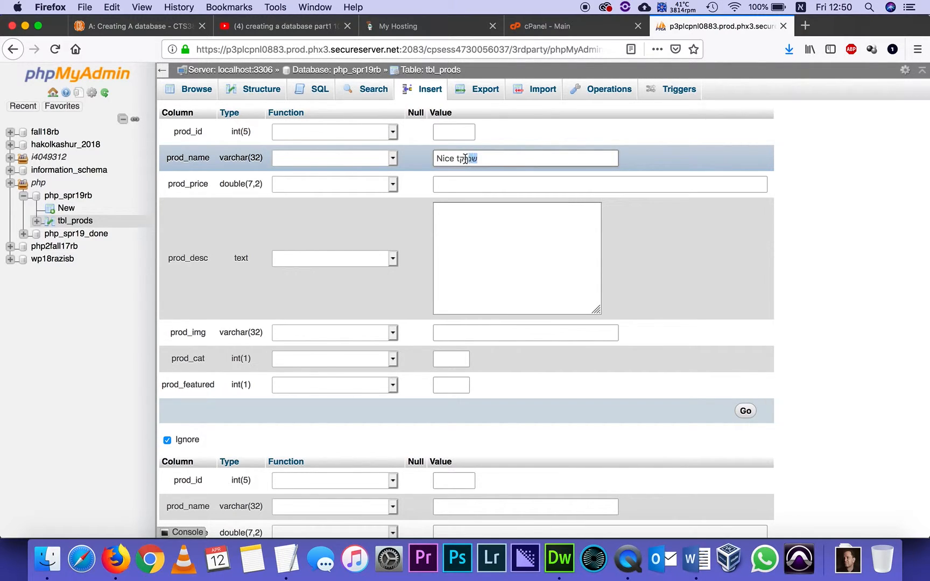
text(שנרק)
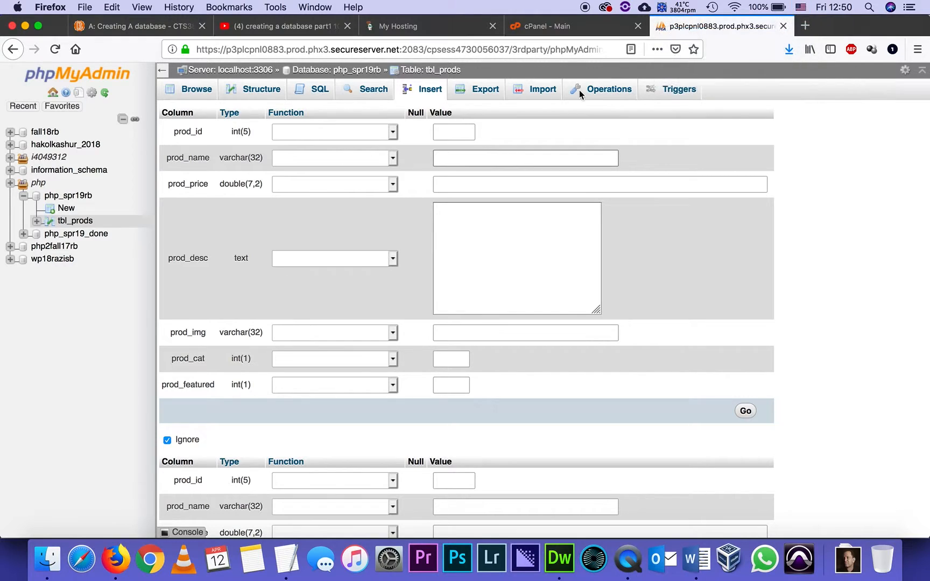
text(N)
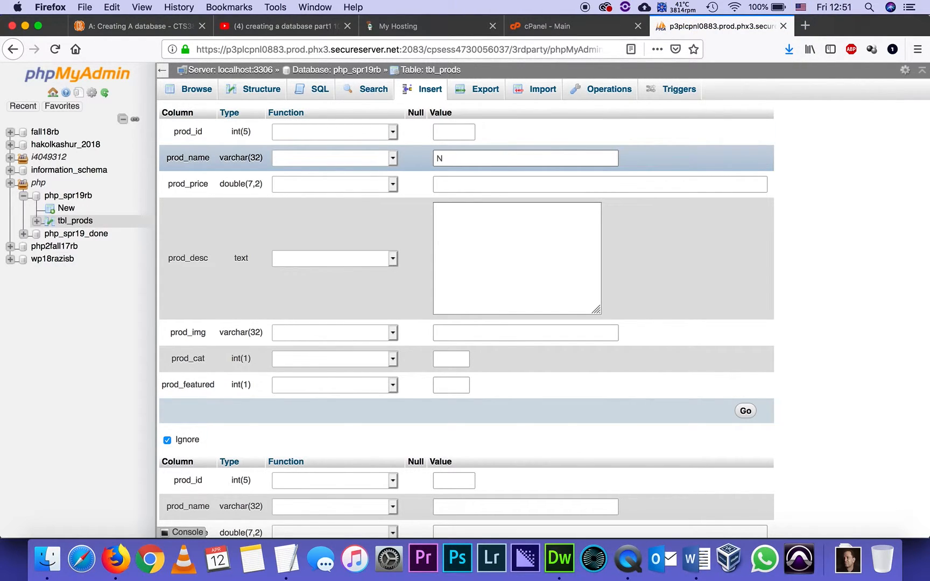
text(ice Table)
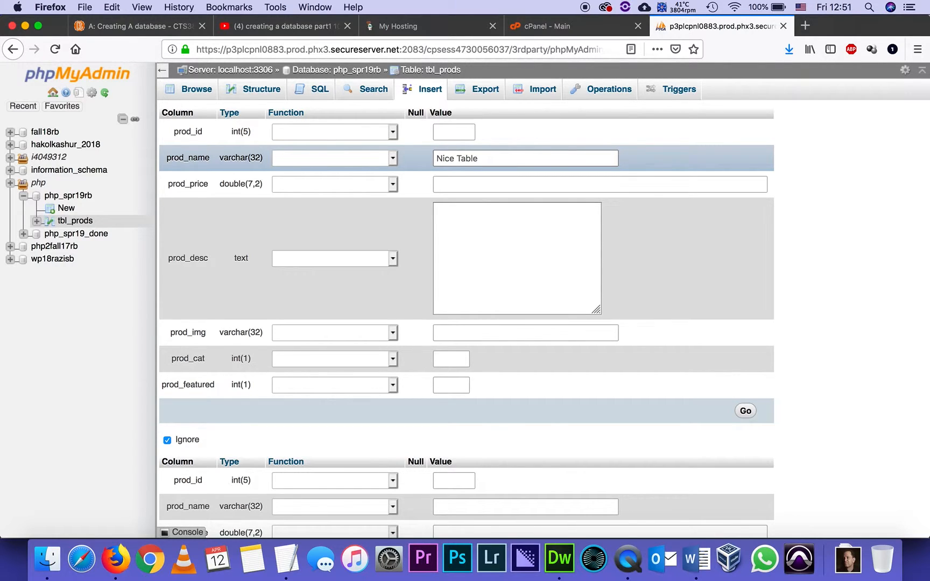
Enter 399.88 as the new product's prod_price
click(600, 184)
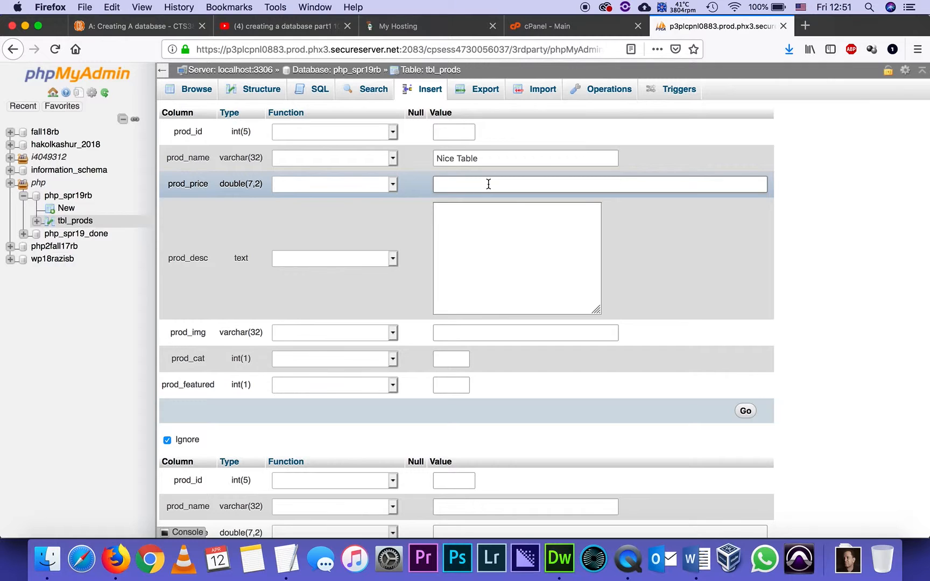
text(3)
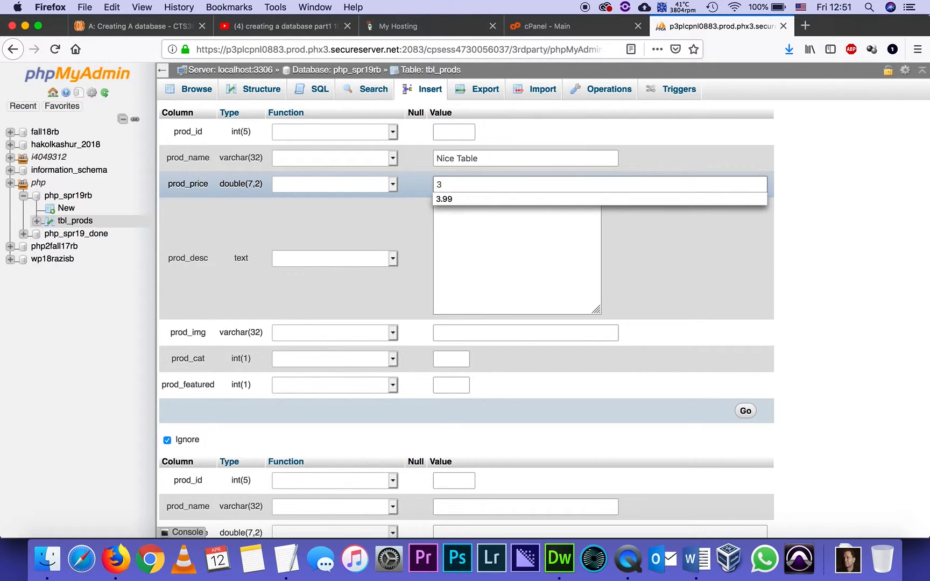
text(99.)
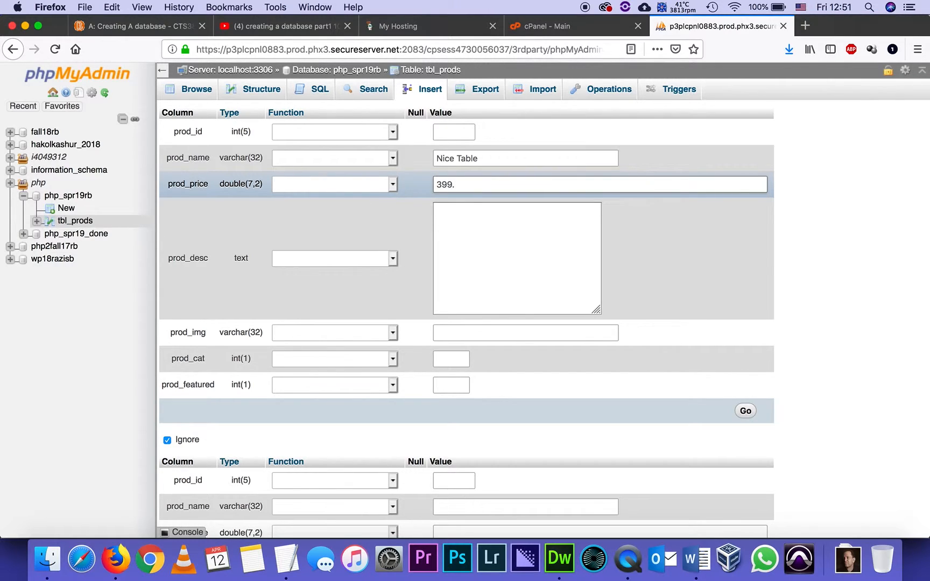
text(88)
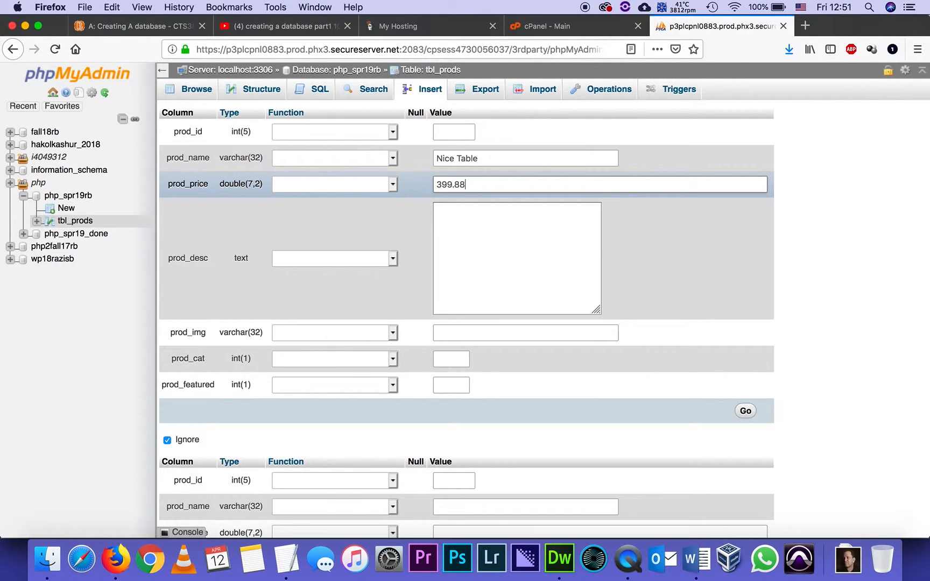
Fill a placeholder description and the image file name table2.jpg
click(515, 258)
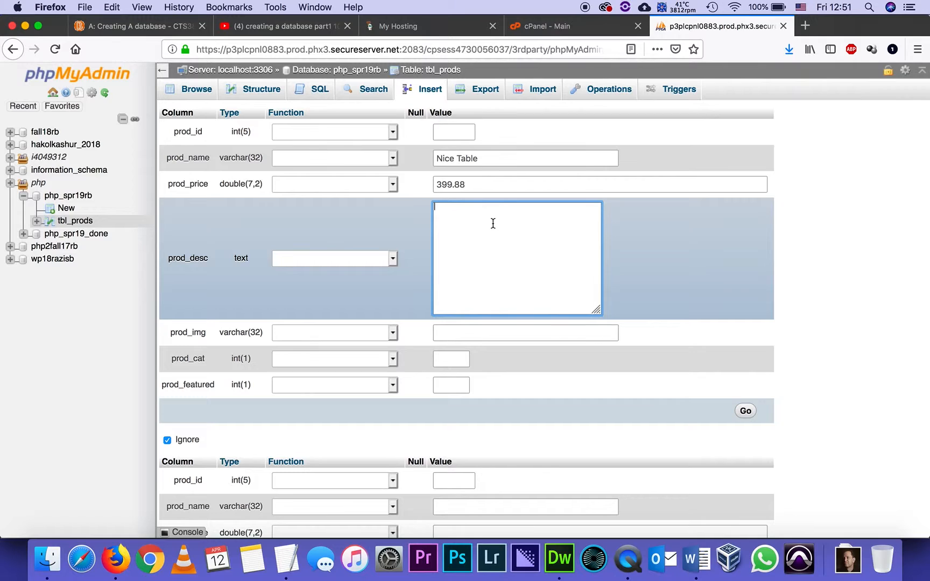
text(dfg sdg dfg sdfgs dfg)
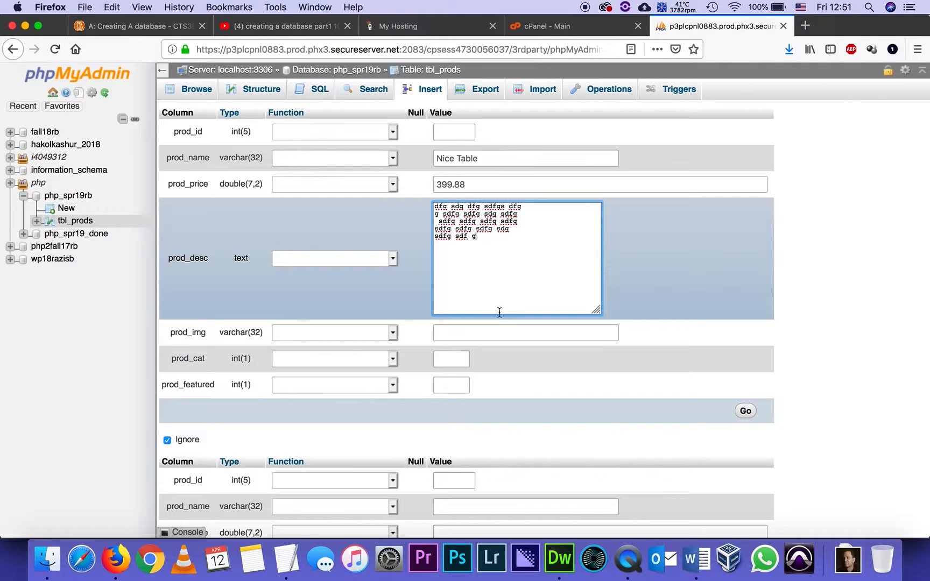
click(524, 332)
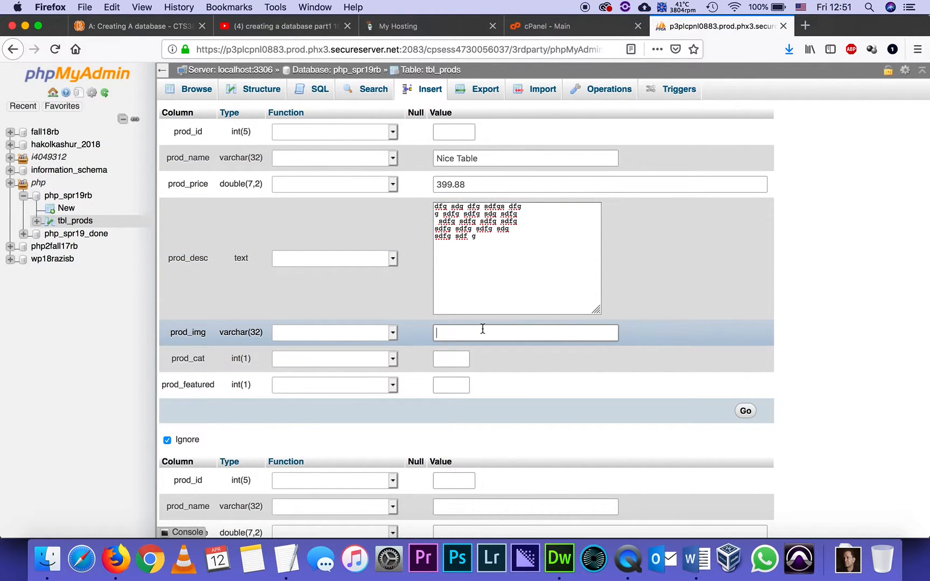
text(t)
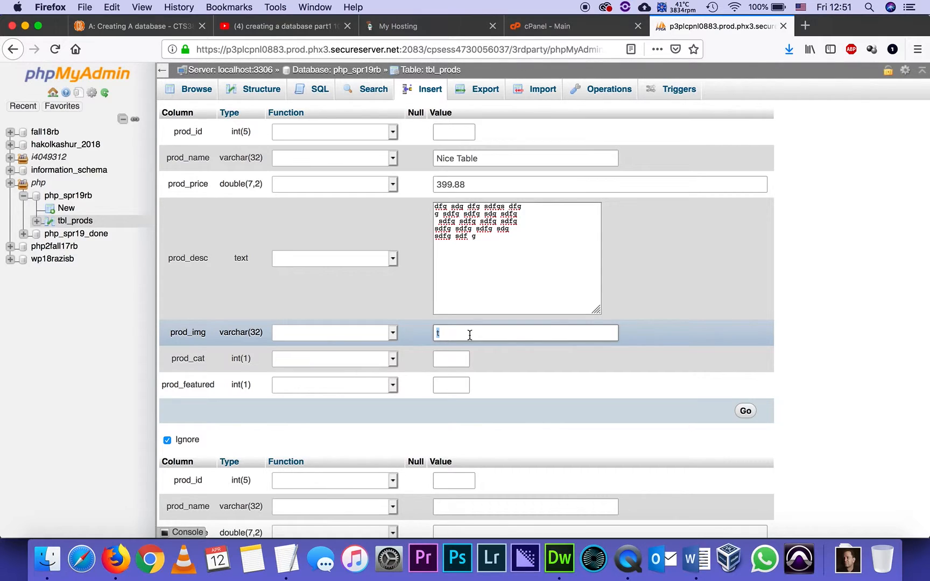
text(able2.)
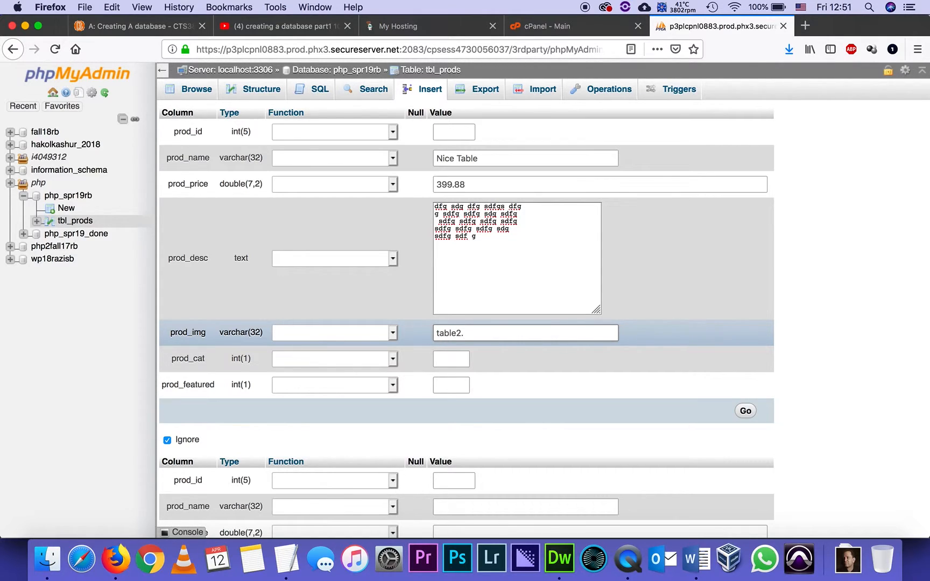
text(jp)
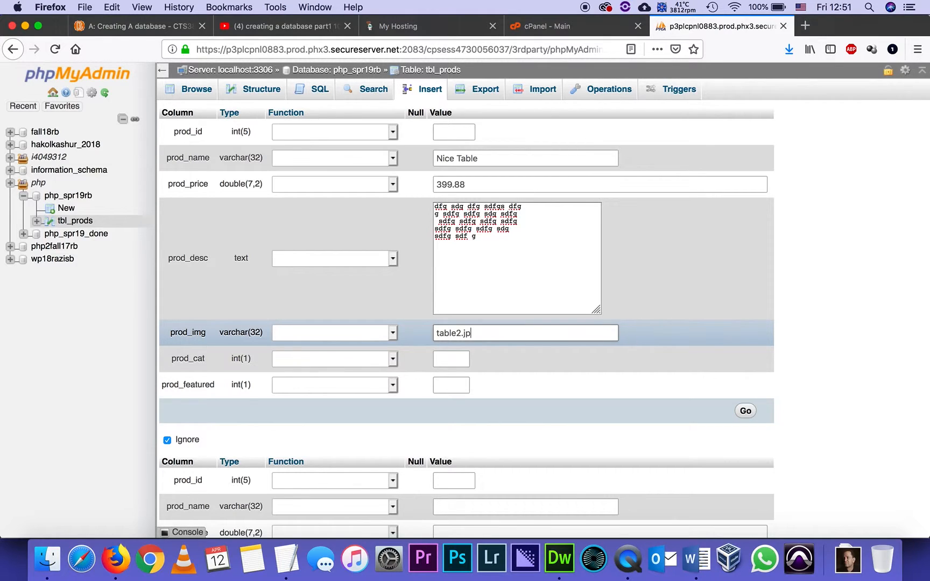
text(g)
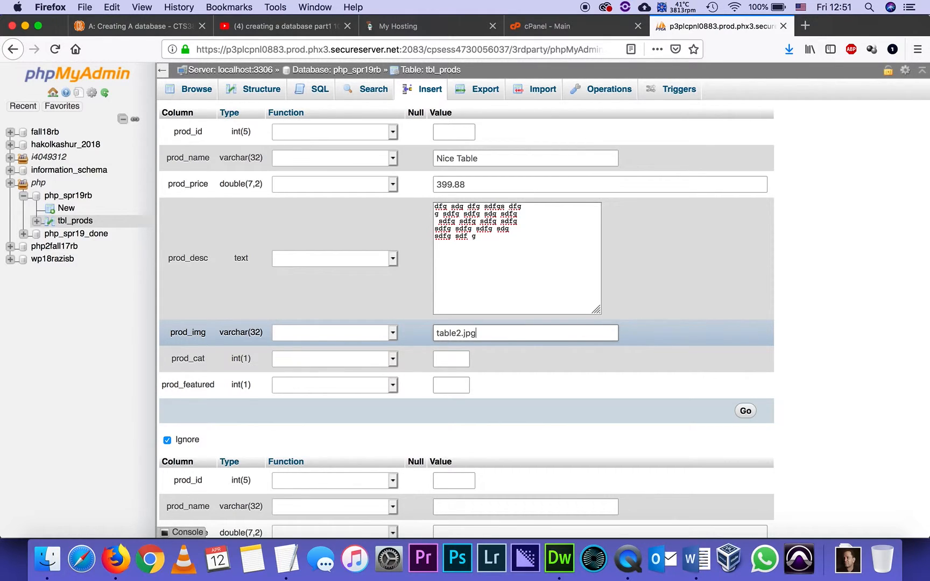
double_click(456, 333)
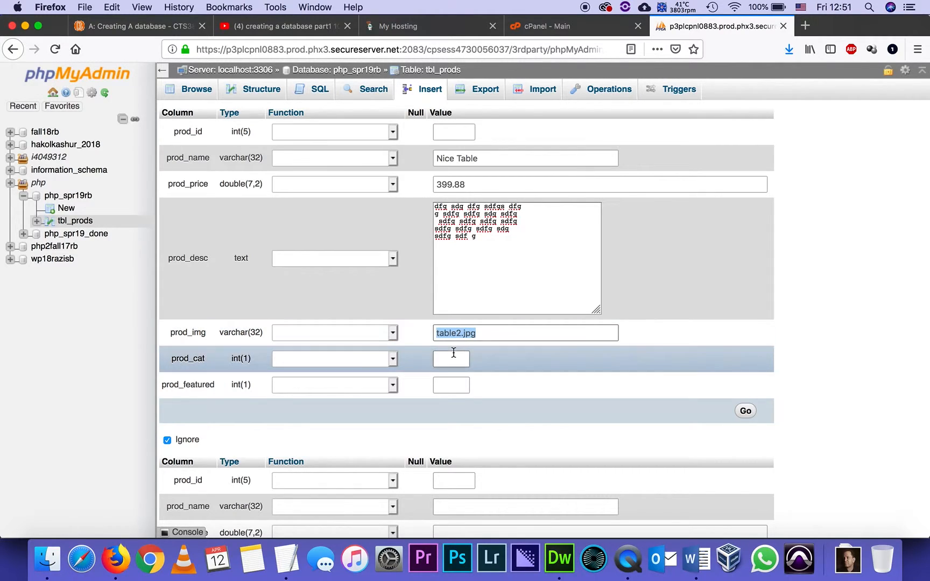
Enter category 3 and featured value 0 for the Nice Table row
click(451, 358)
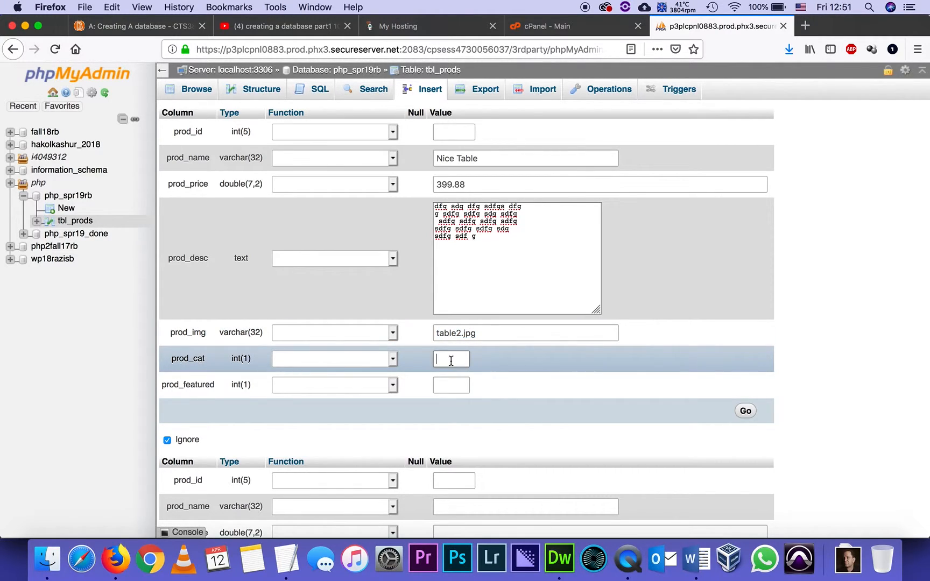
text(3)
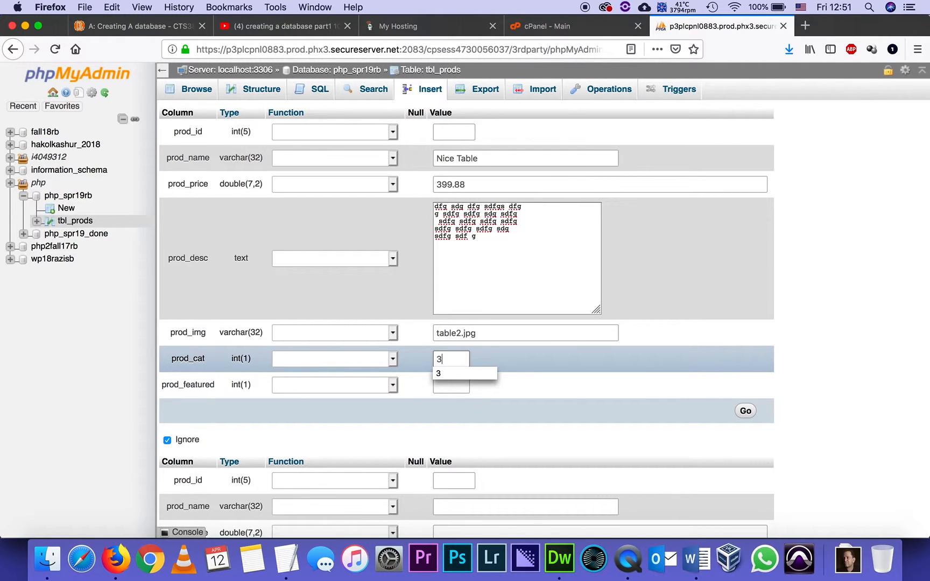
click(450, 384)
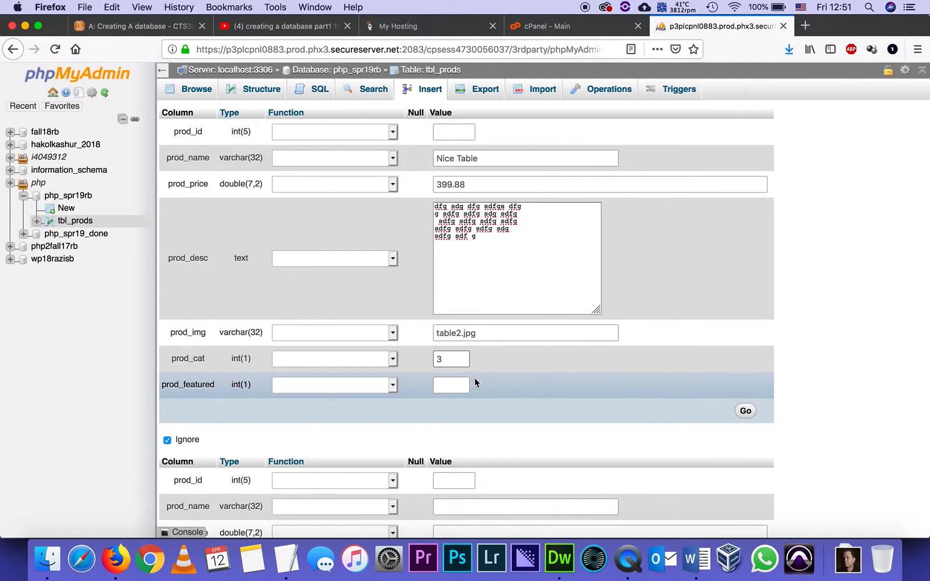
click(451, 385)
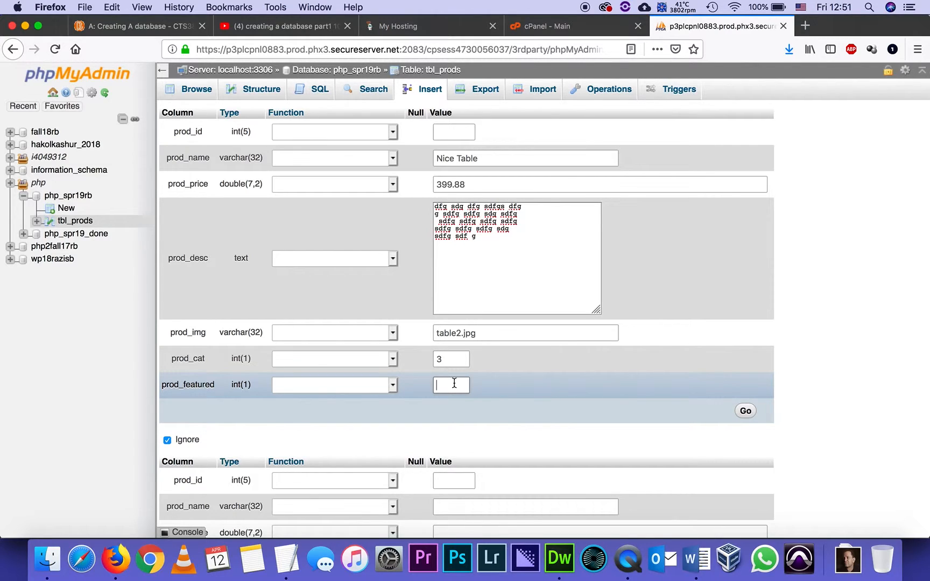
text(0)
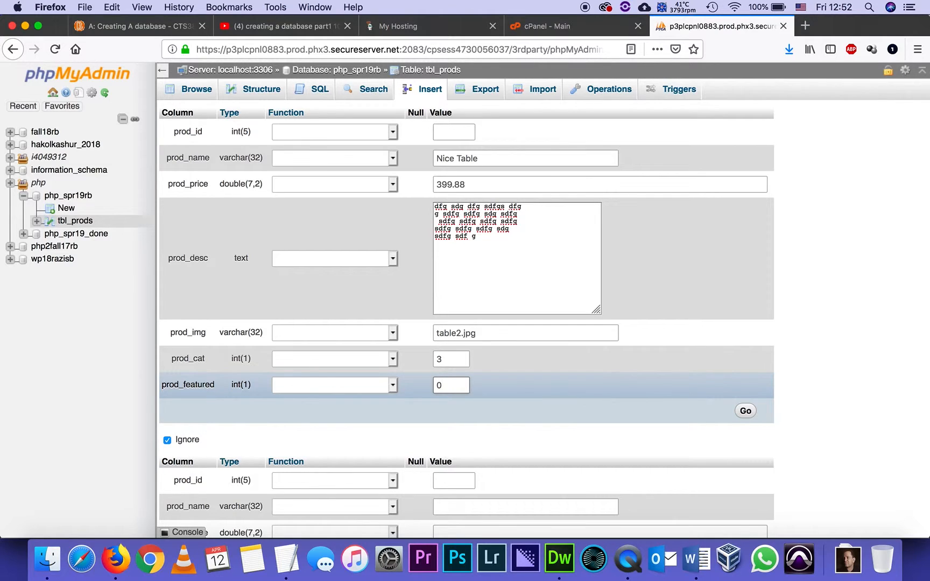
click(450, 385)
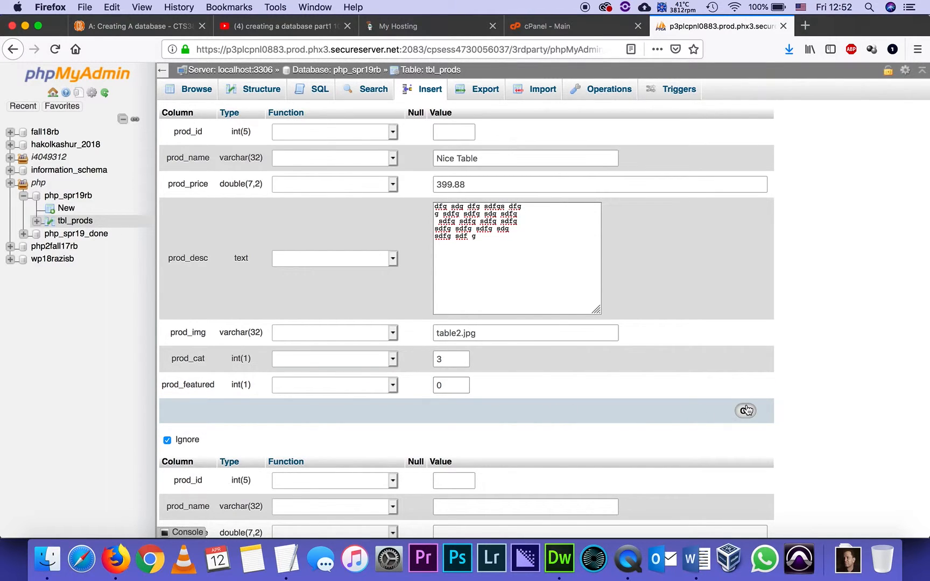
Run the INSERT so the Nice Table product is saved as row 7 of tbl_prods
click(745, 410)
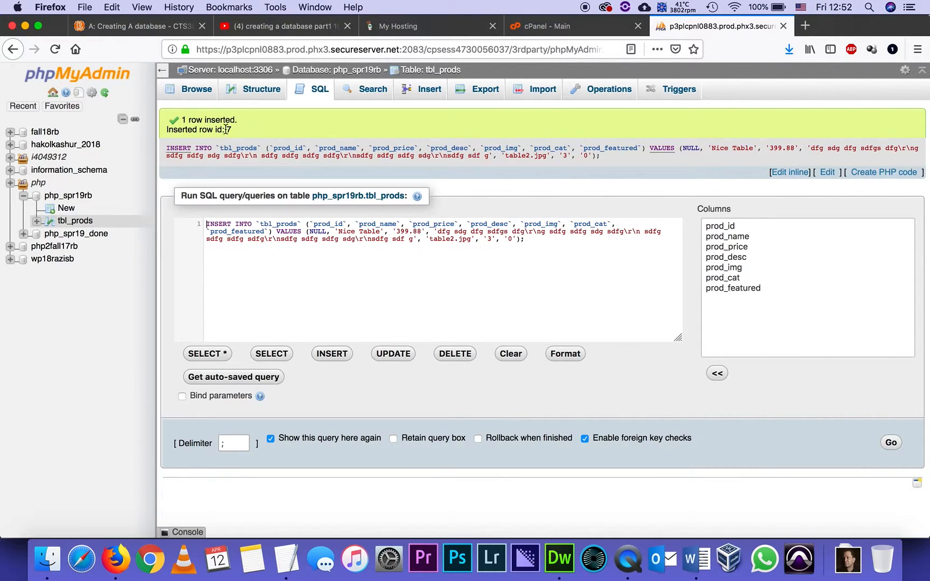
mouse_move(454, 119)
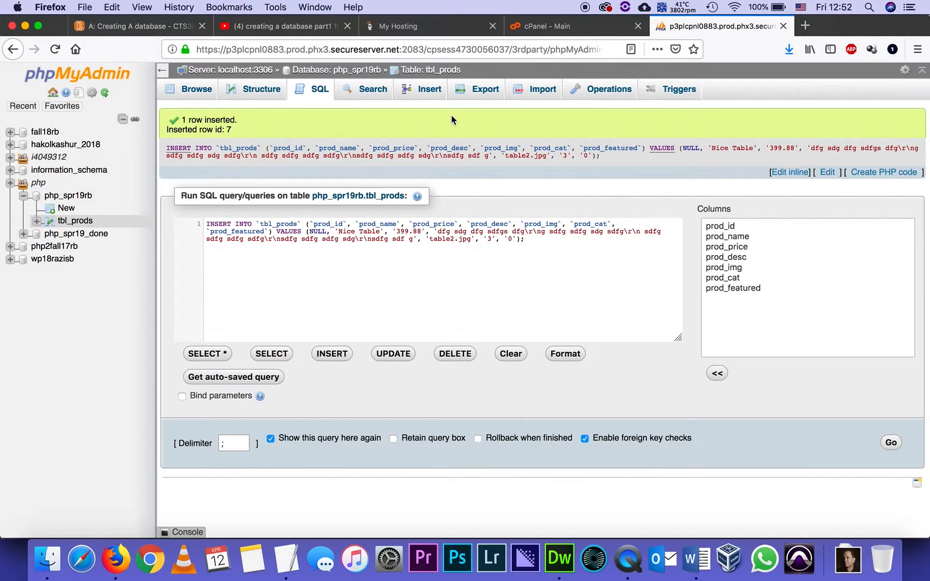
mouse_move(382, 258)
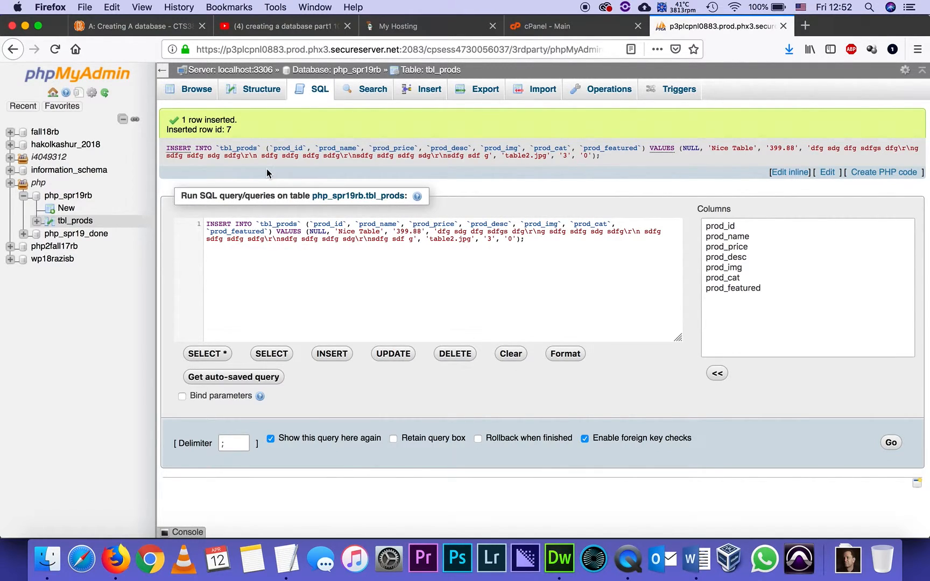
Browse tbl_prods to list all seven products, Nice Table last at price 399.88
click(197, 89)
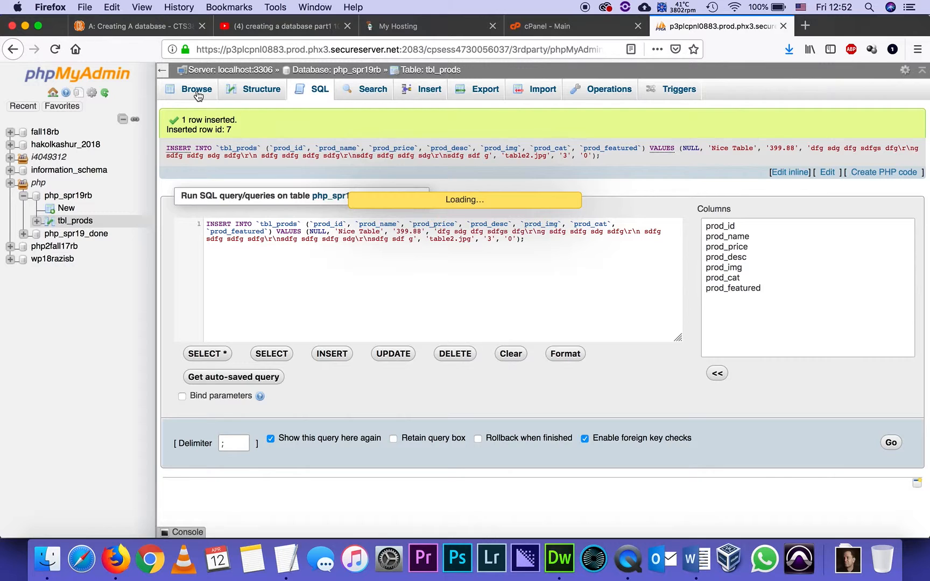
click(197, 89)
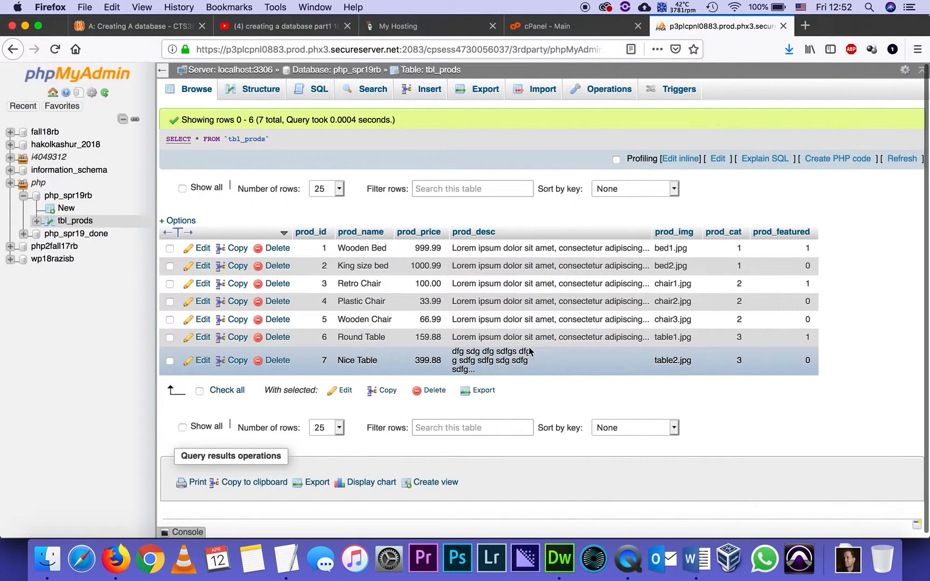
mouse_move(524, 377)
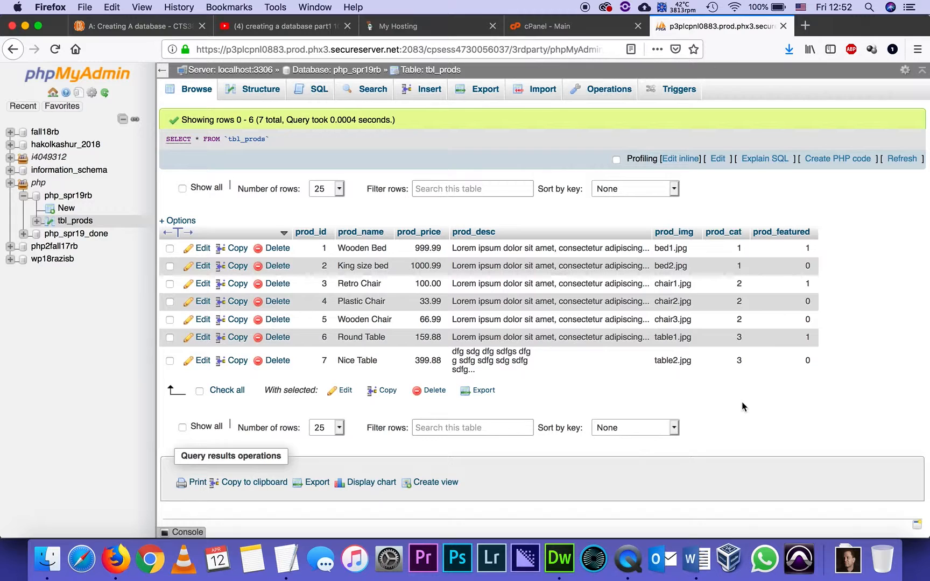
mouse_move(819, 395)
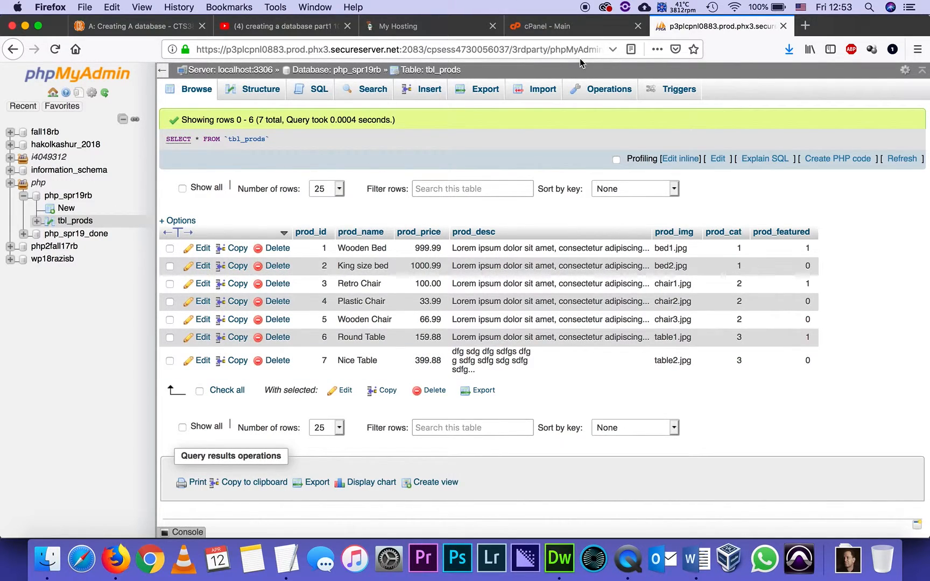
Export tbl_prods with the Quick method in SQL format, producing tbl_prods.sql
click(485, 89)
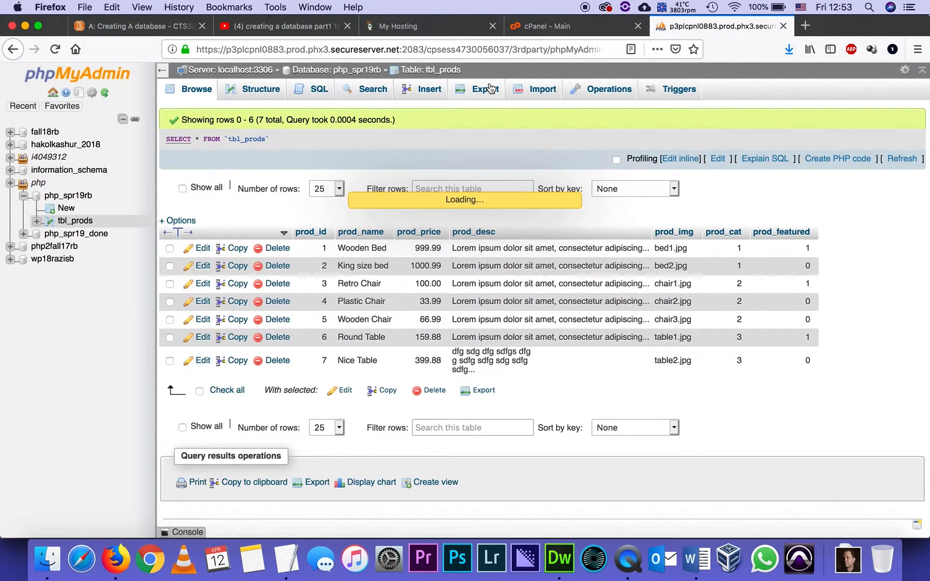
click(485, 90)
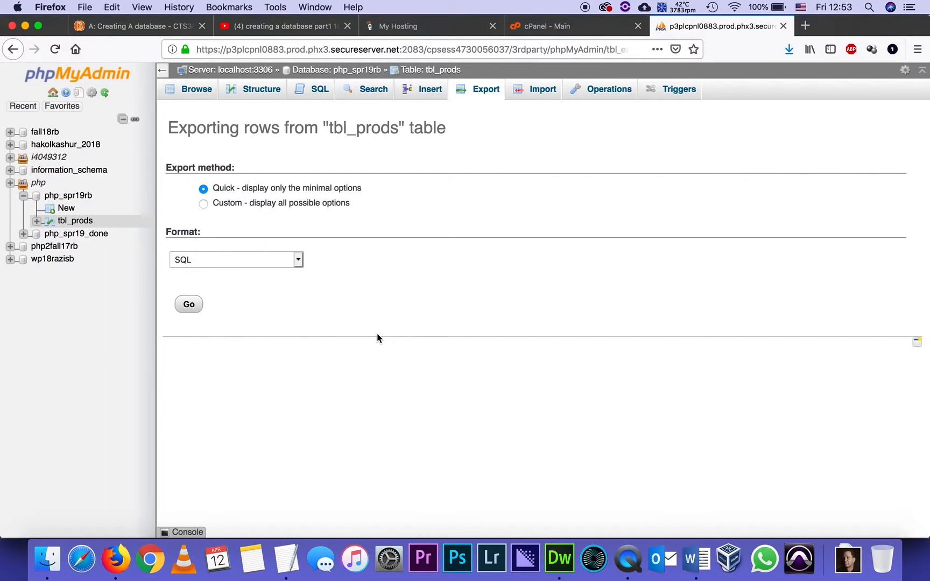
click(188, 304)
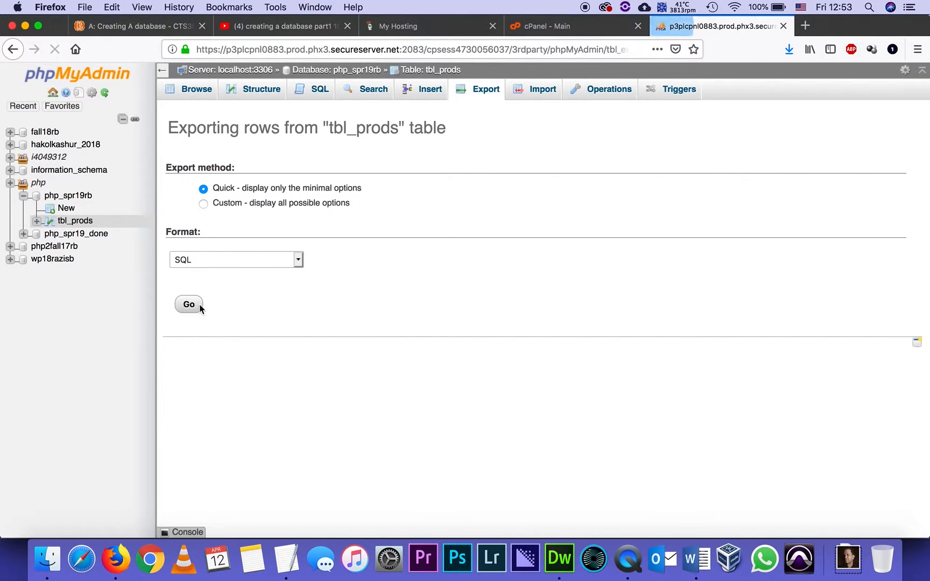
click(189, 305)
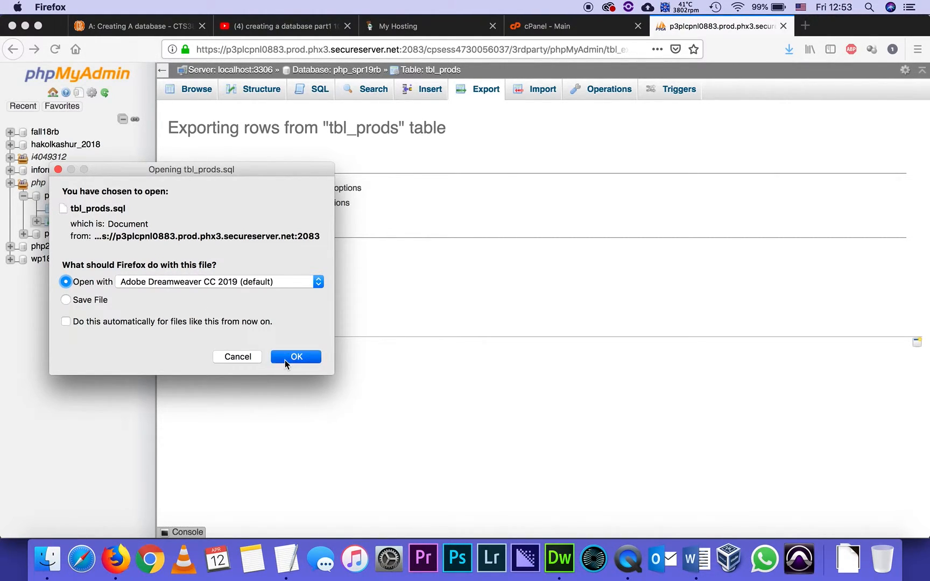
Open the tbl_prods dump in Dreamweaver CC and review the seven product INSERTs through Nice Table
click(295, 356)
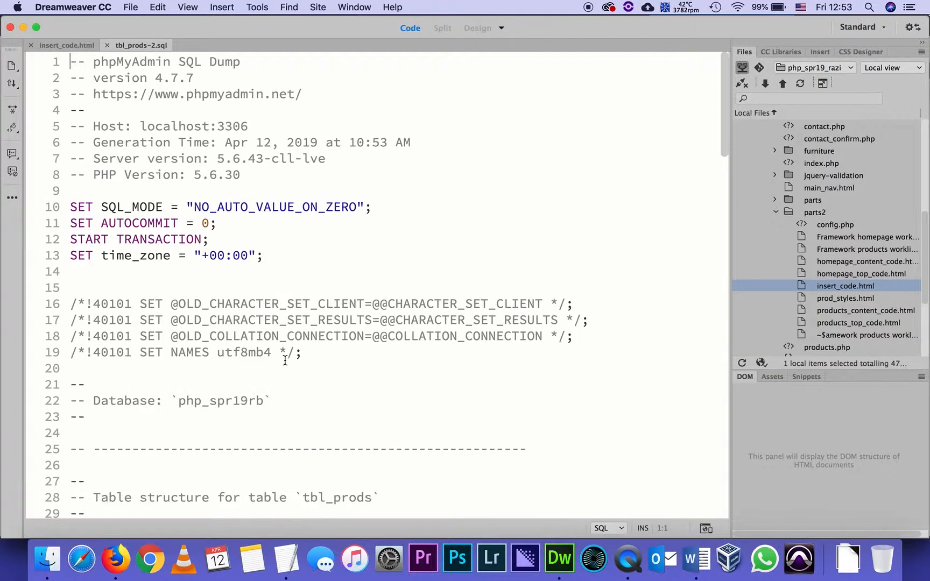
scroll(down, 3)
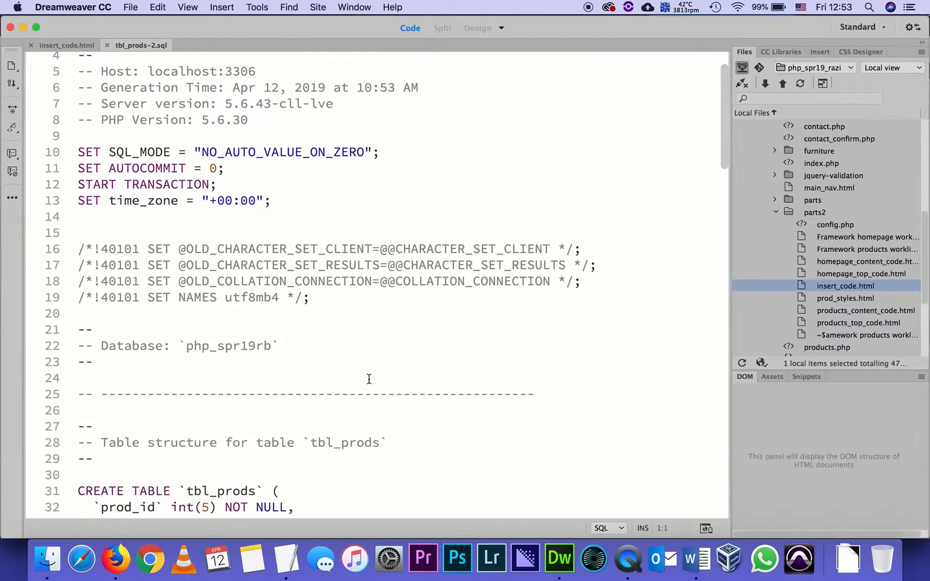
scroll(down, 3)
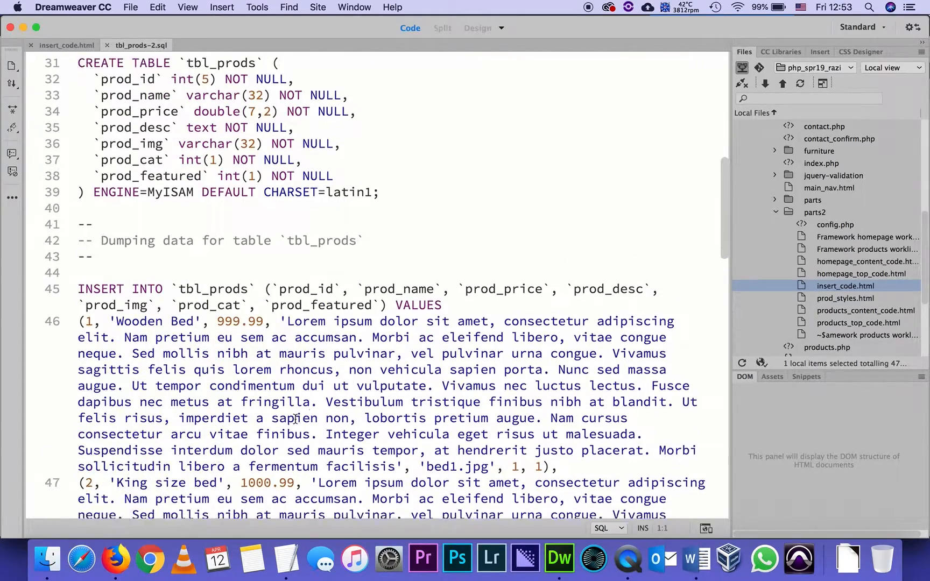
scroll(down, 3)
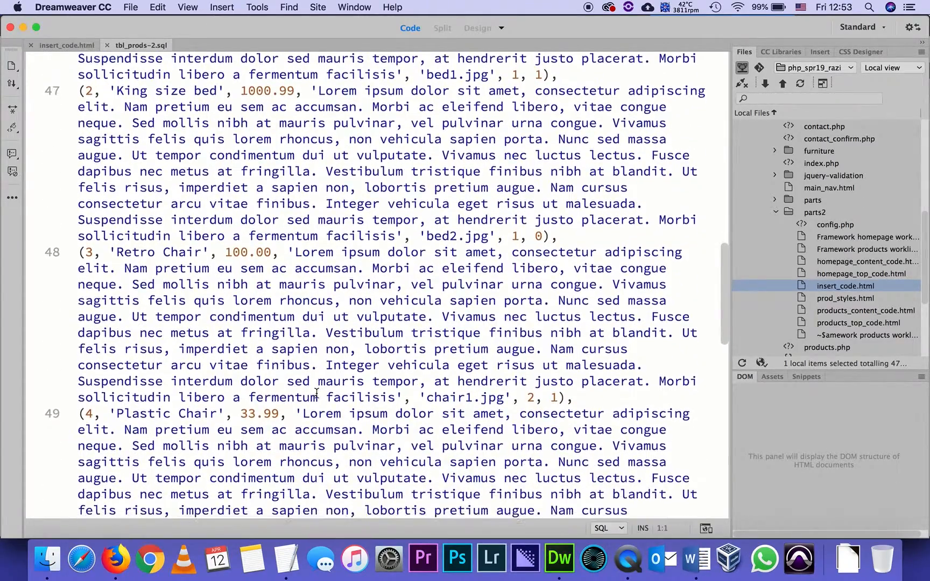
scroll(down, 3)
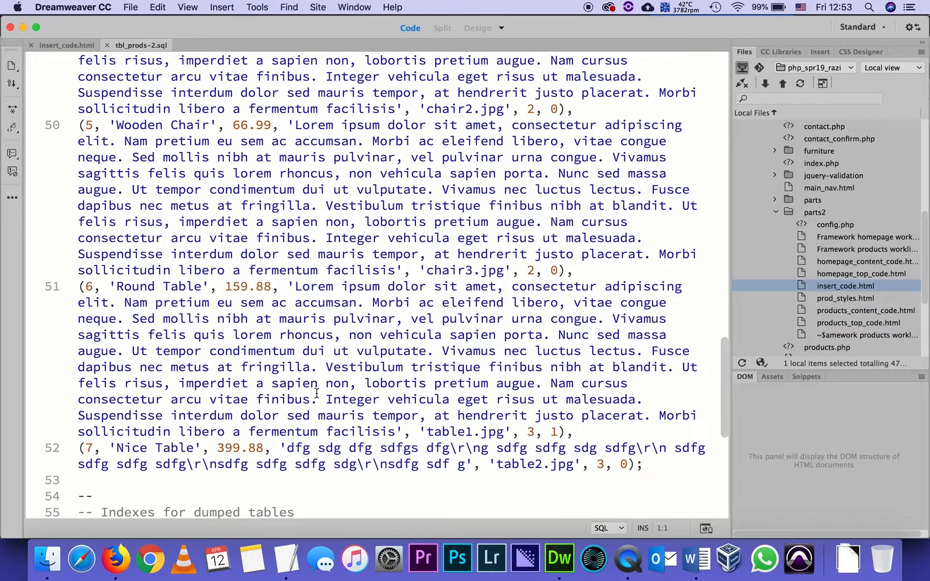
scroll(down, 3)
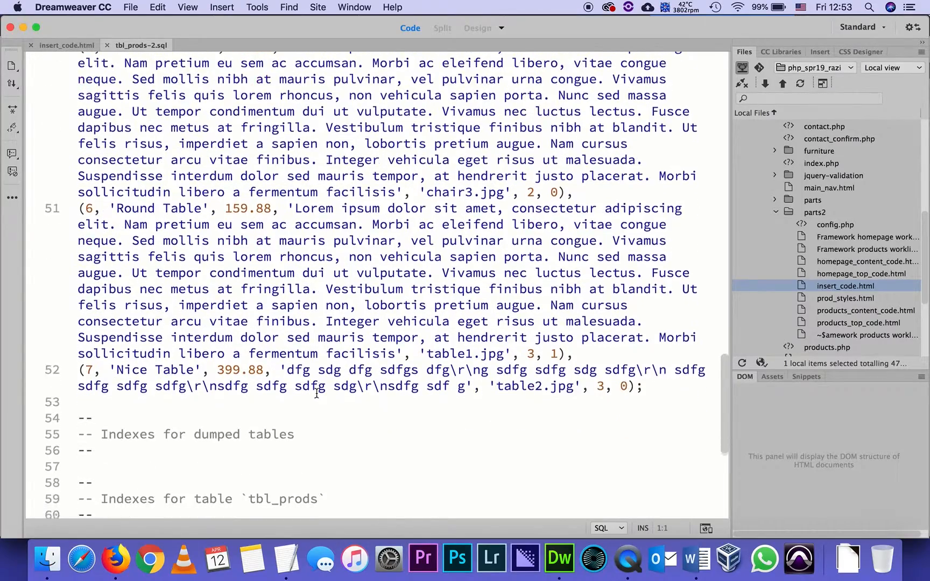